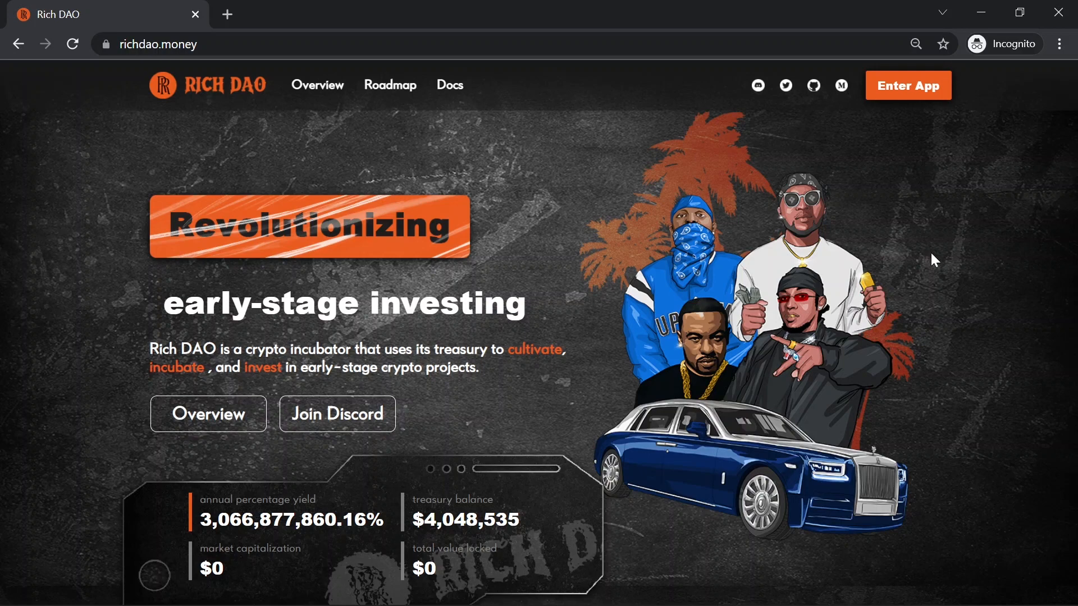
{"action": "mouse_move", "coordinate": [575, 440]}
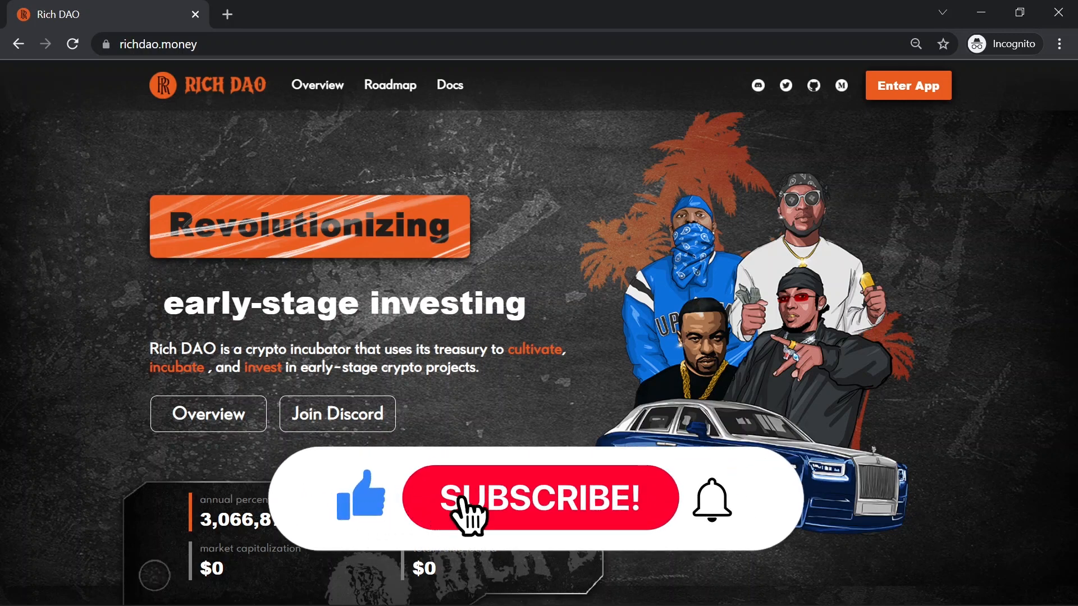
Go to the Overview section describing the reserve currency protocol and treasury goals.
{"action": "left_click", "coordinate": [539, 498]}
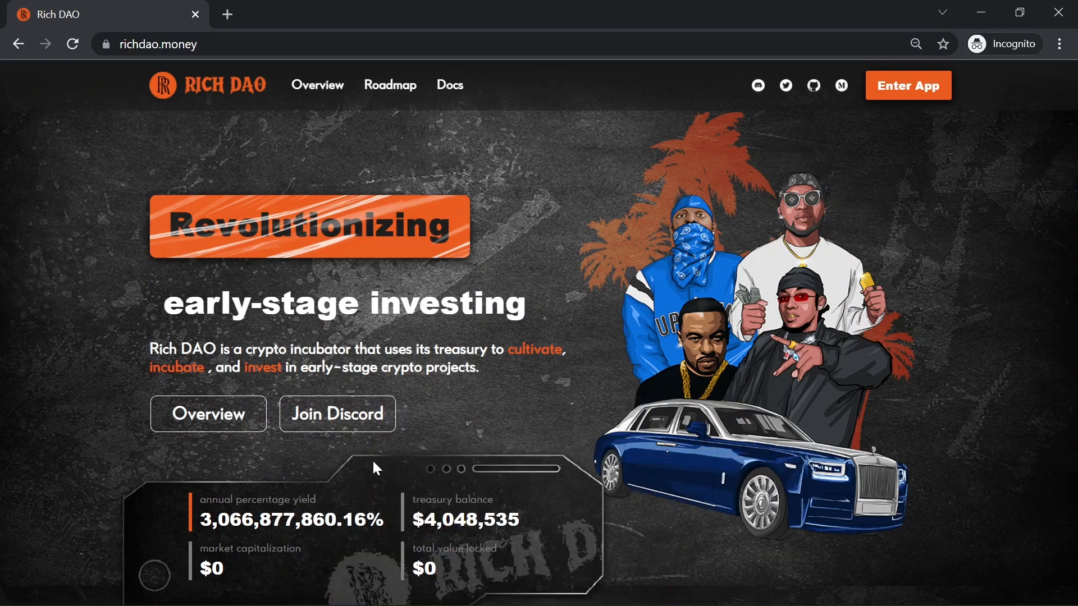
{"action": "mouse_move", "coordinate": [327, 474]}
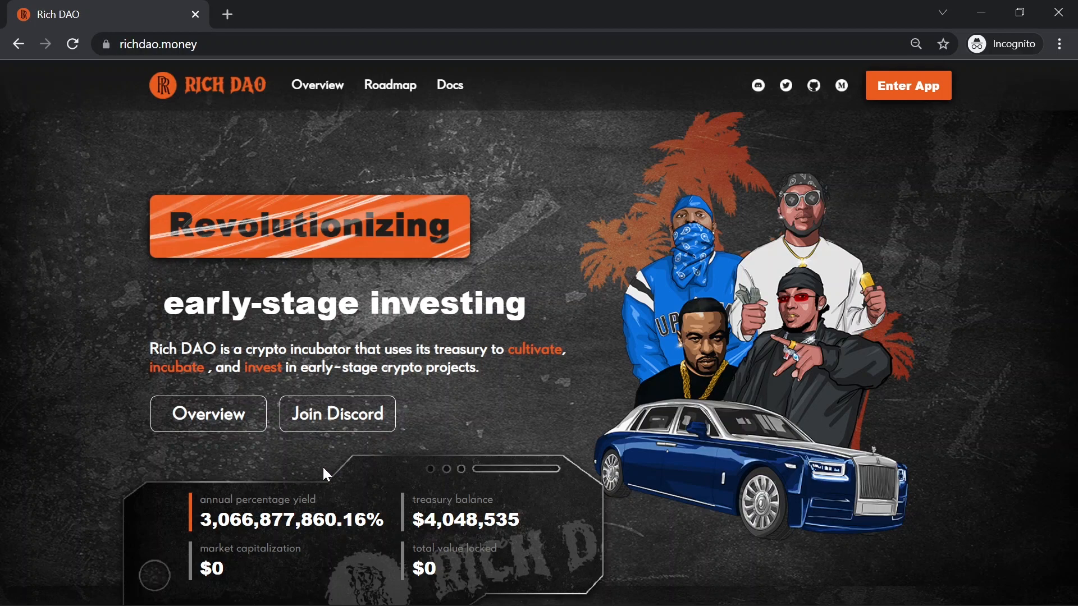
{"action": "mouse_move", "coordinate": [296, 473]}
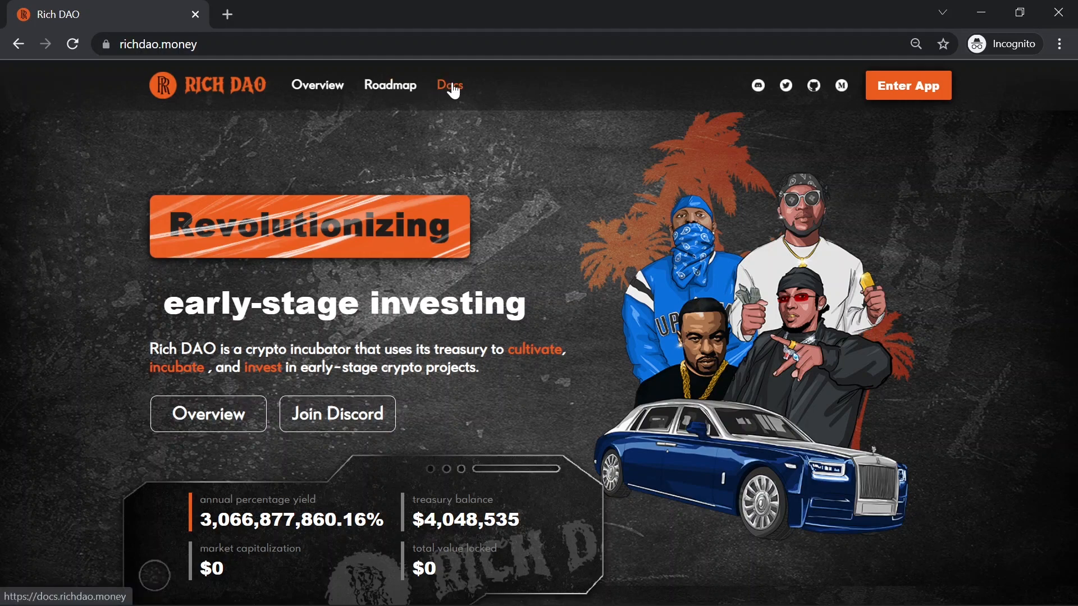
{"action": "mouse_move", "coordinate": [841, 85]}
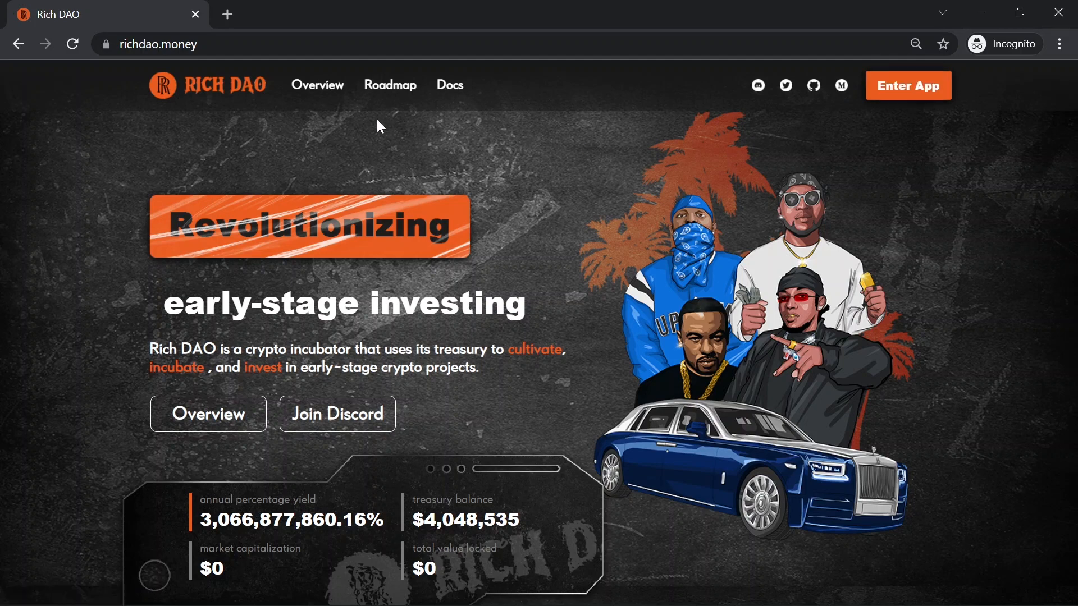
{"action": "left_click", "coordinate": [316, 84]}
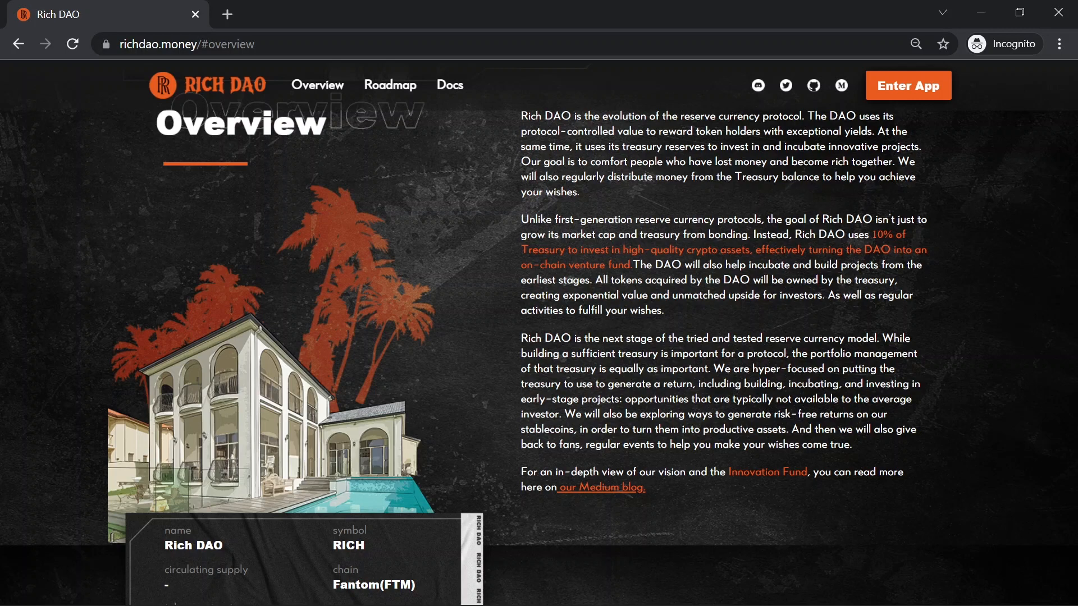
{"action": "mouse_move", "coordinate": [957, 310]}
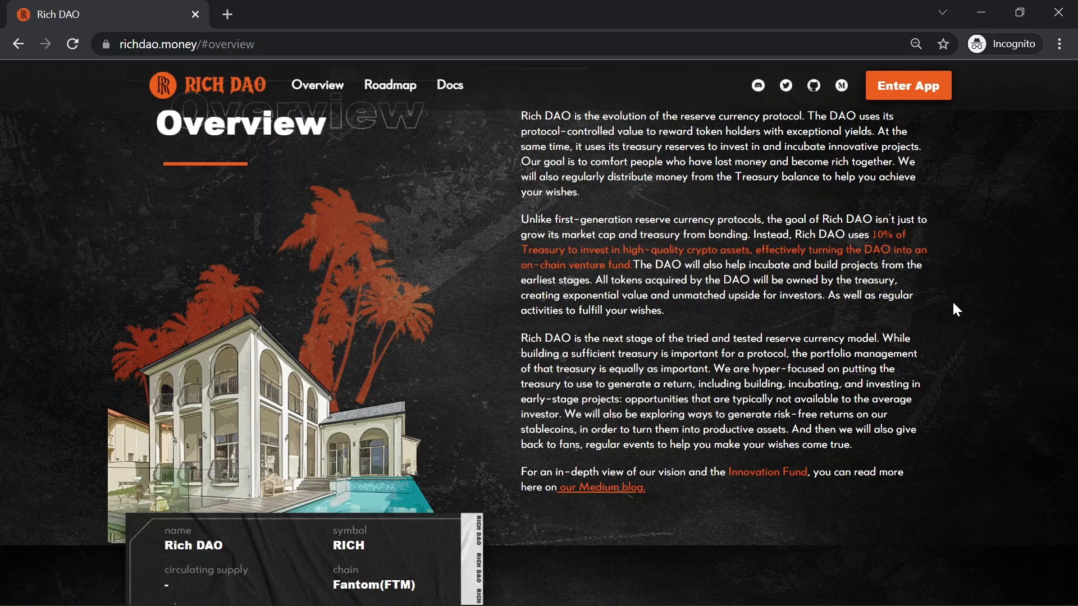
{"action": "mouse_move", "coordinate": [759, 193]}
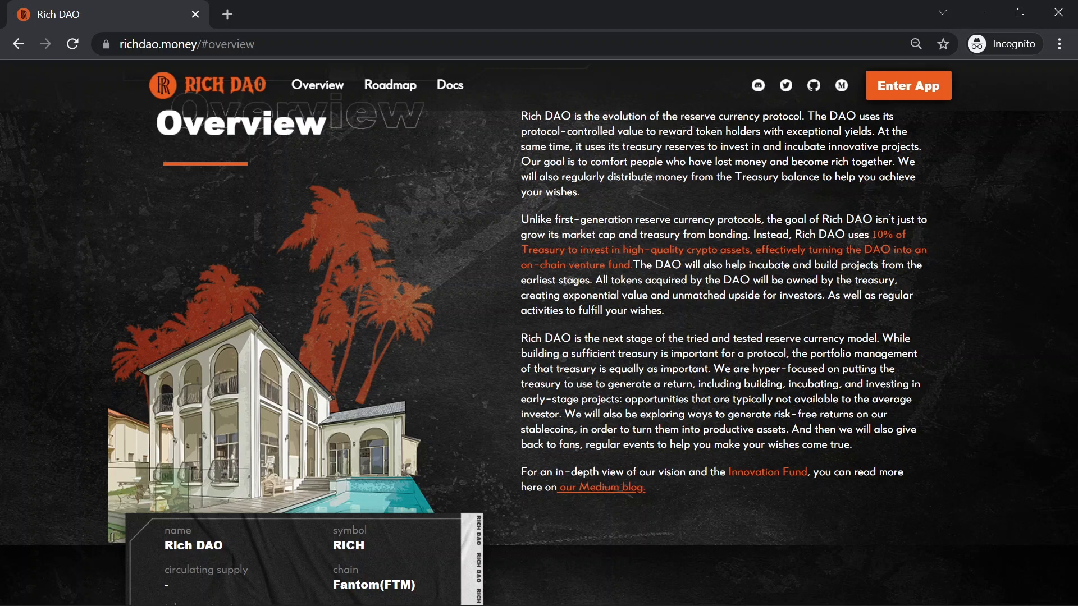
{"action": "mouse_move", "coordinate": [936, 183]}
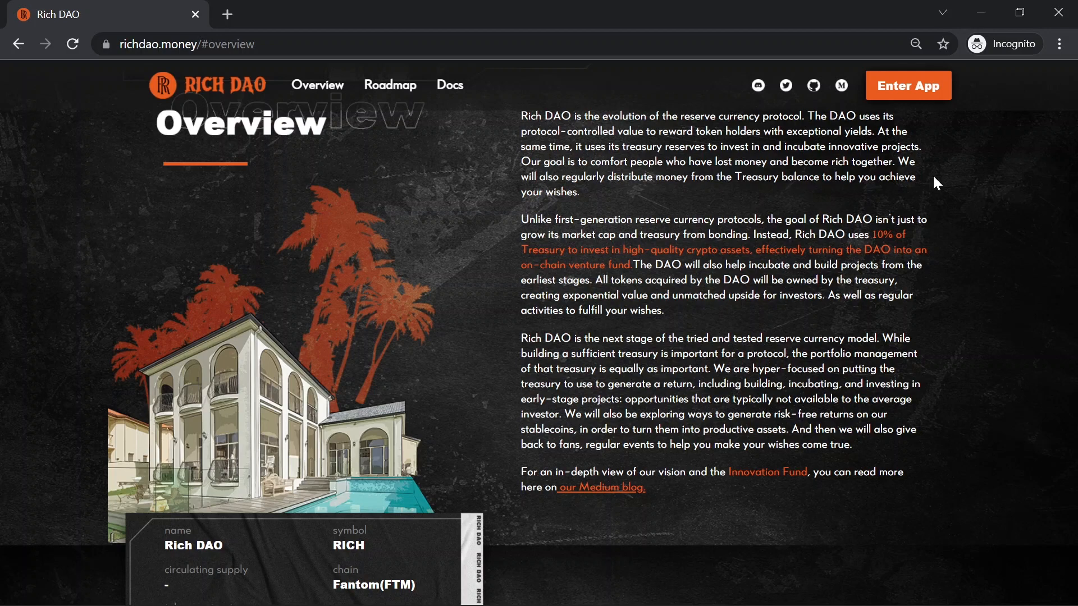
{"action": "mouse_move", "coordinate": [972, 252]}
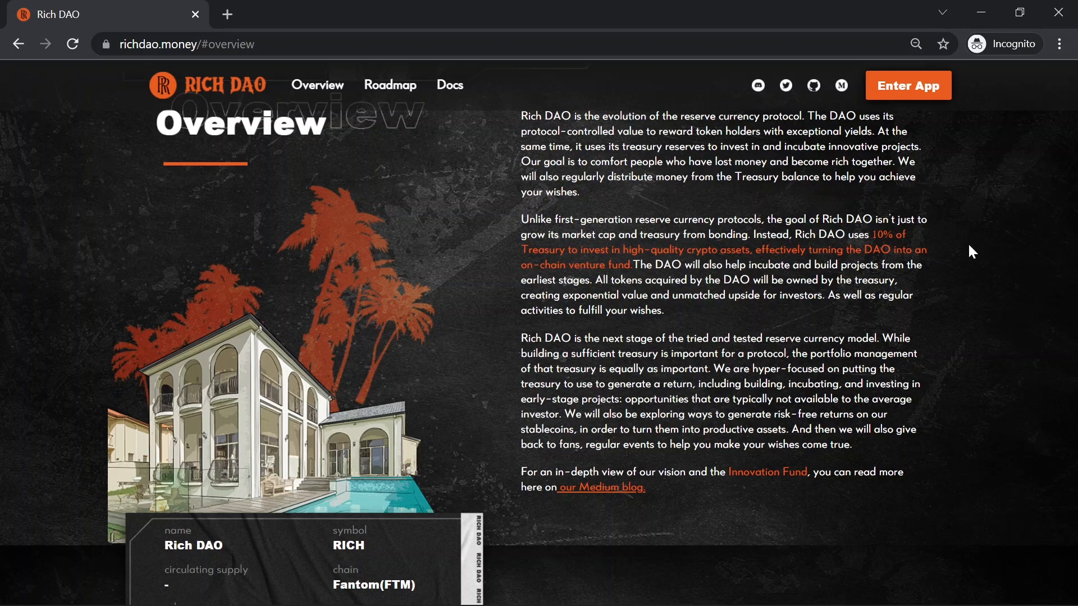
{"action": "mouse_move", "coordinate": [908, 197]}
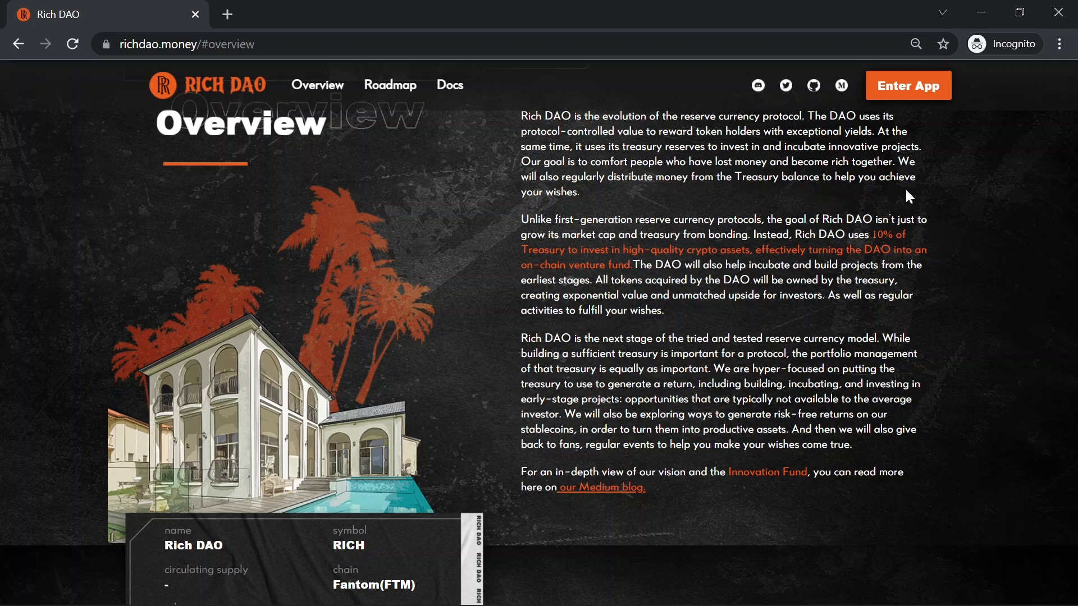
{"action": "mouse_move", "coordinate": [935, 383]}
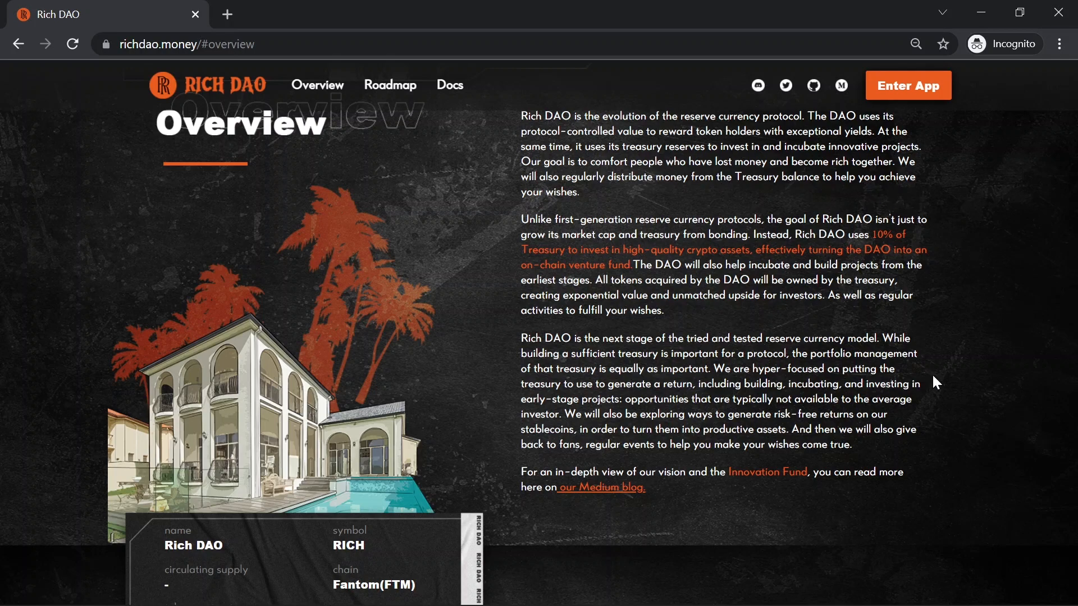
{"action": "mouse_move", "coordinate": [923, 377]}
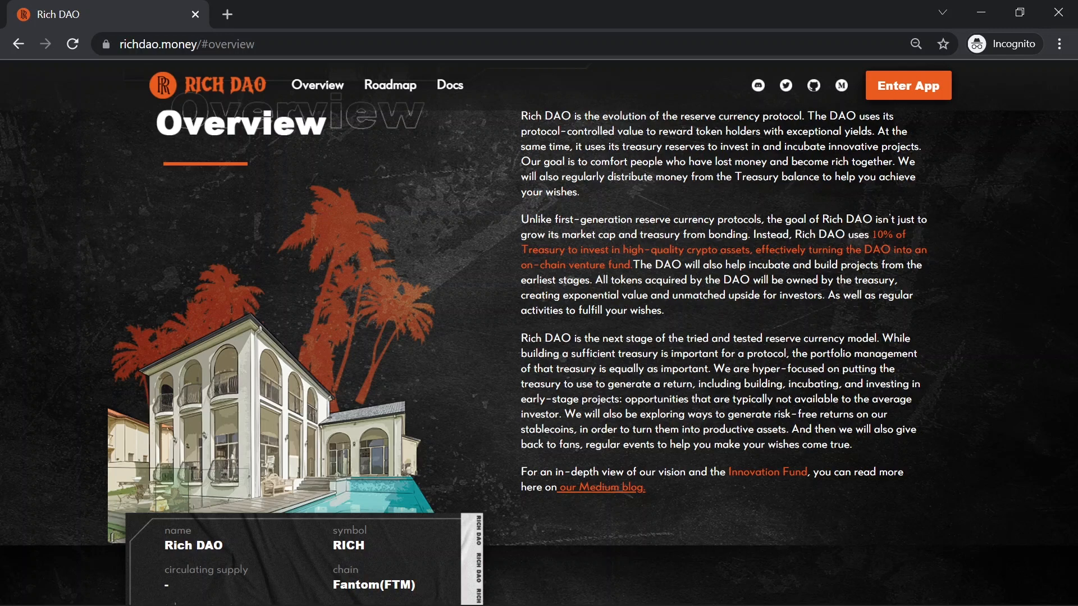
{"action": "mouse_move", "coordinate": [625, 246]}
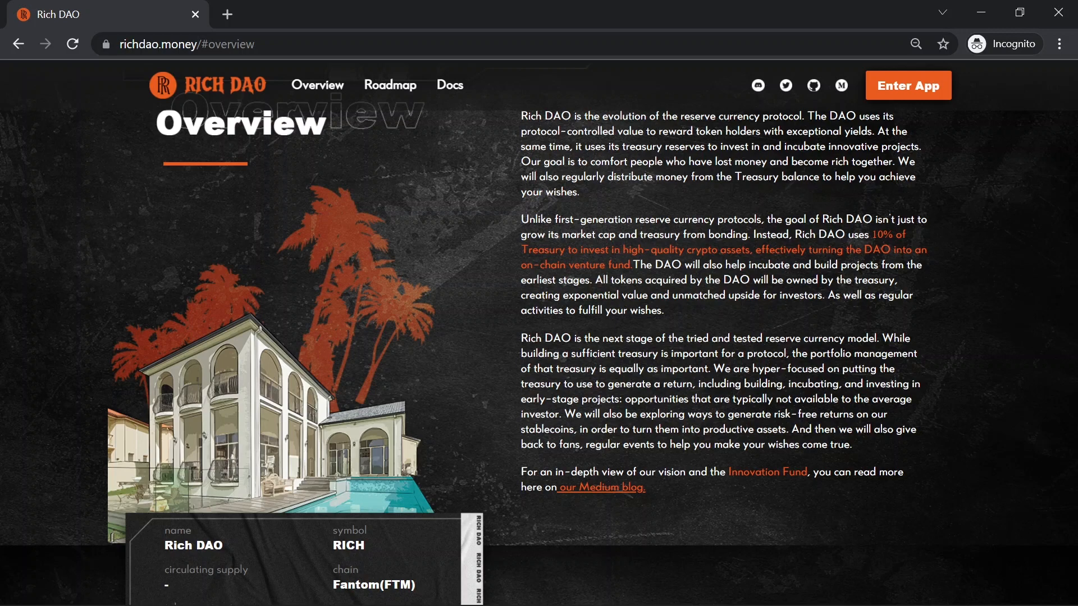
{"action": "mouse_move", "coordinate": [734, 341]}
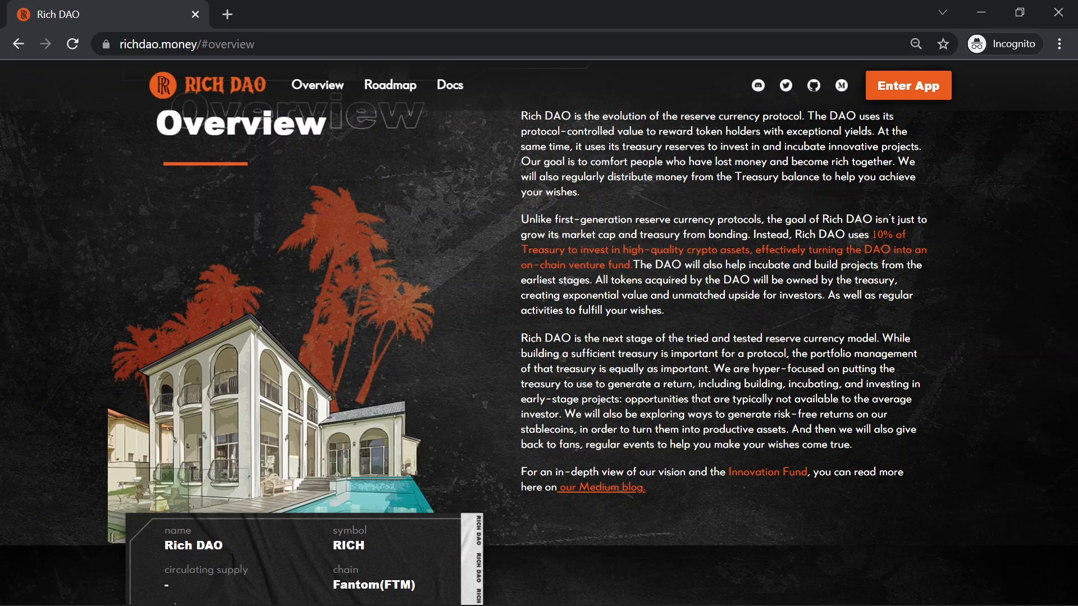
{"action": "mouse_move", "coordinate": [743, 314]}
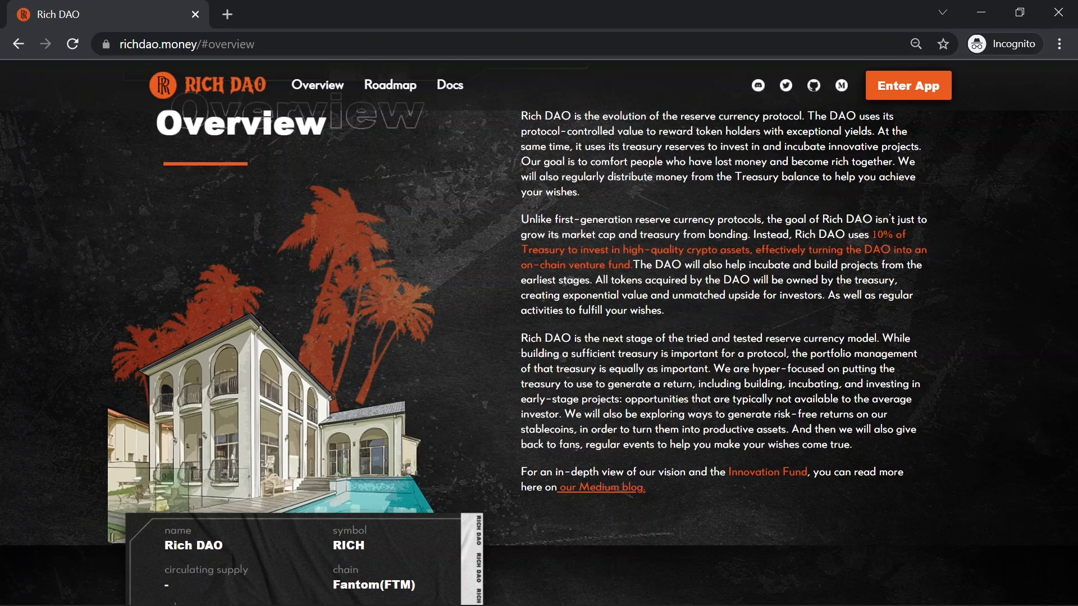
{"action": "mouse_move", "coordinate": [617, 329]}
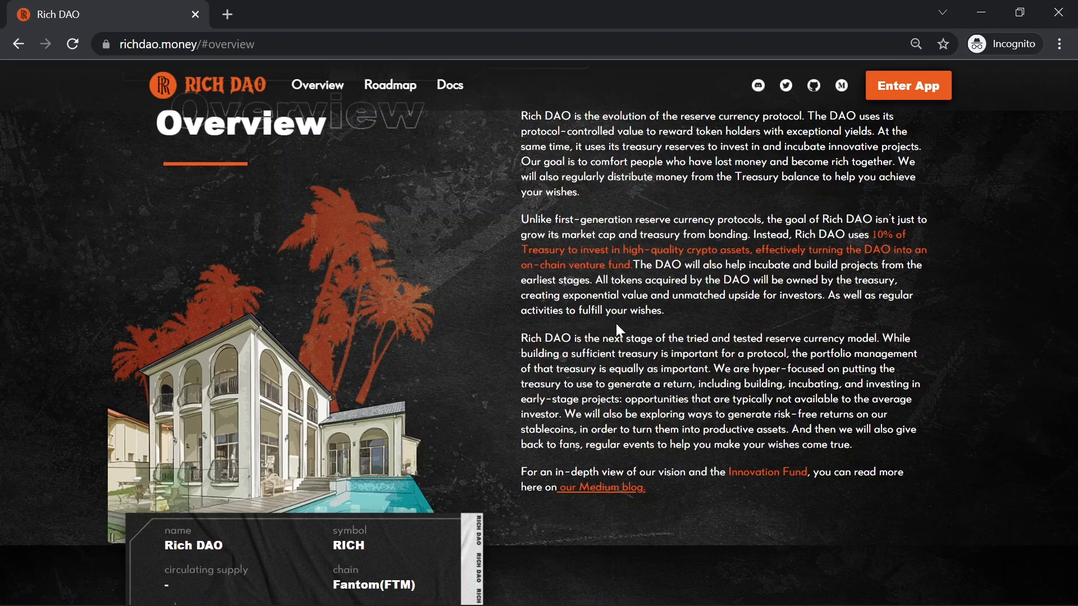
{"action": "mouse_move", "coordinate": [758, 338]}
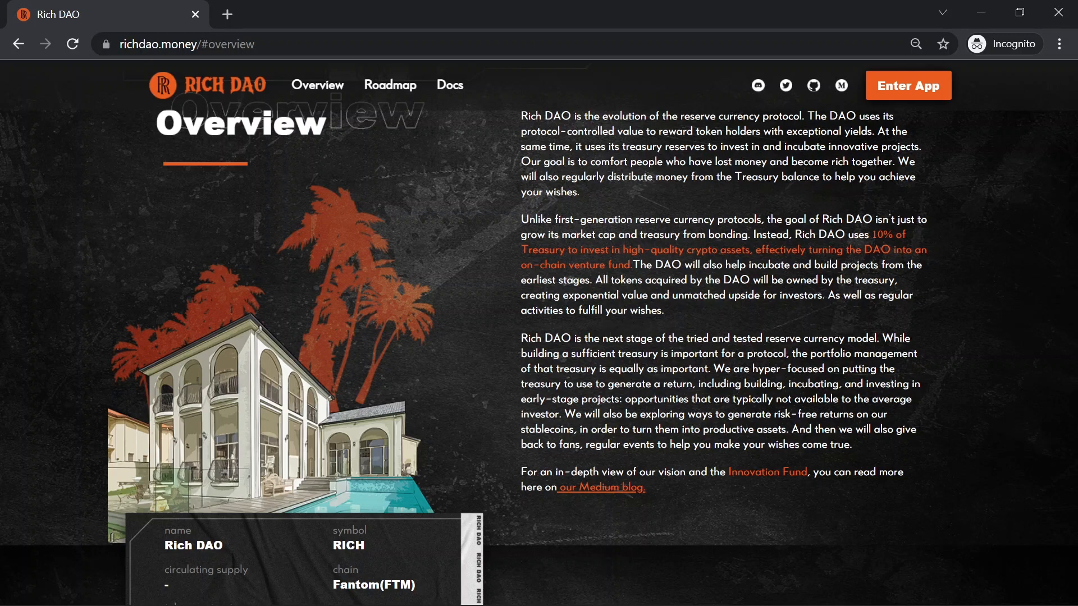
{"action": "mouse_move", "coordinate": [999, 276]}
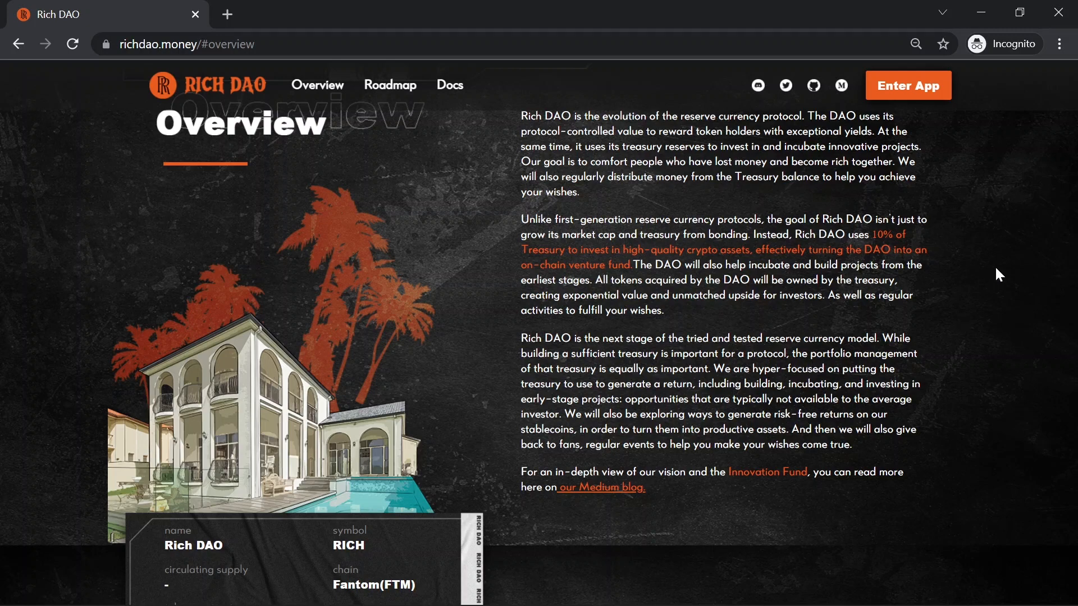
{"action": "mouse_move", "coordinate": [907, 366]}
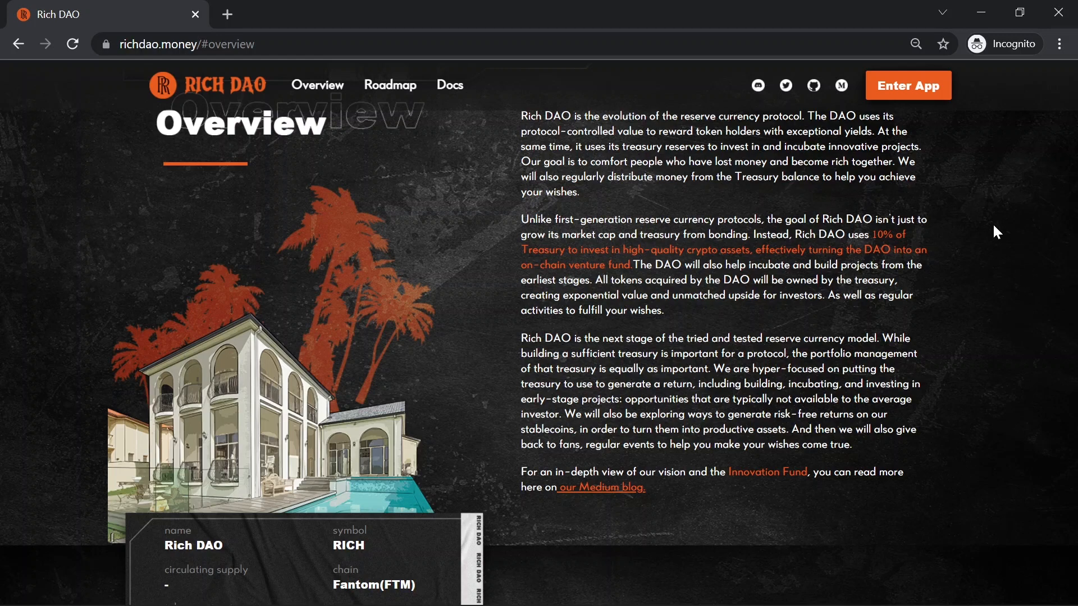
Scroll past the RICH token card down to the Roadmap's Q4 2021 milestones.
{"action": "scroll", "scroll_direction": "down", "scroll_amount": 3}
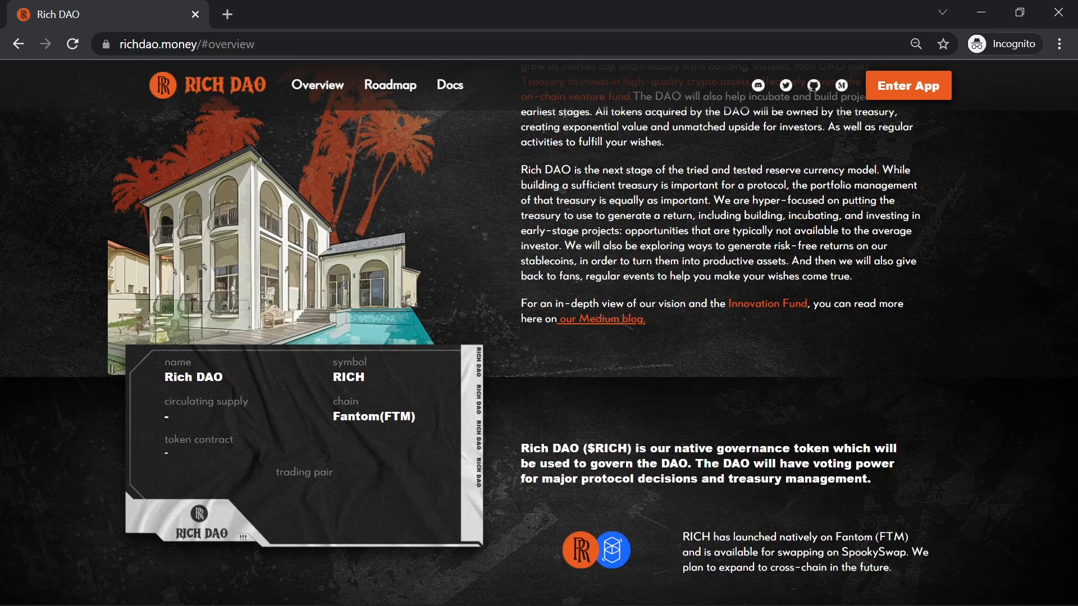
{"action": "mouse_move", "coordinate": [924, 287]}
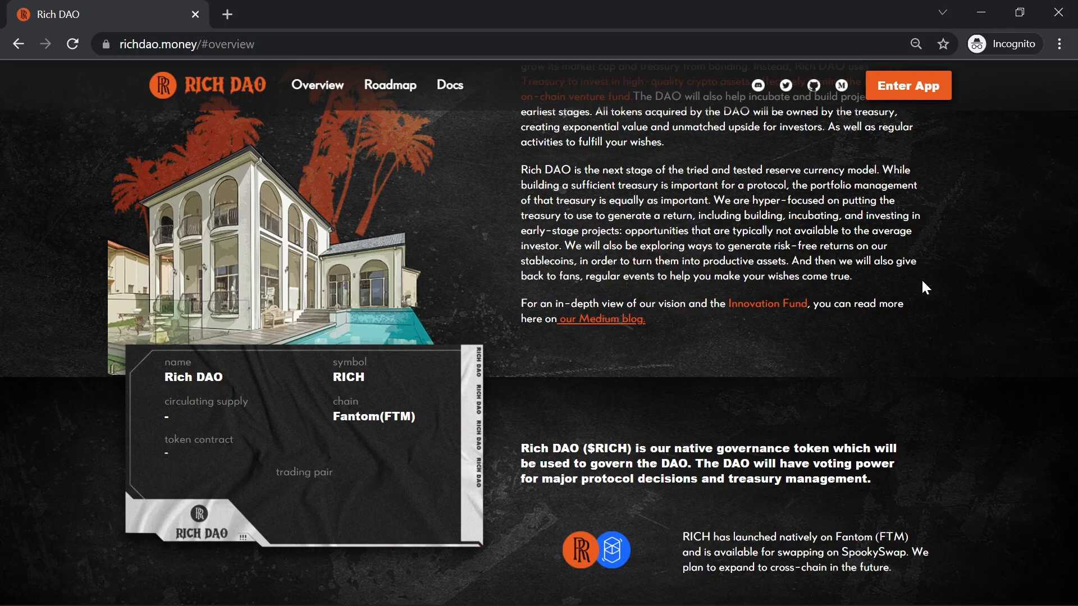
{"action": "mouse_move", "coordinate": [908, 283]}
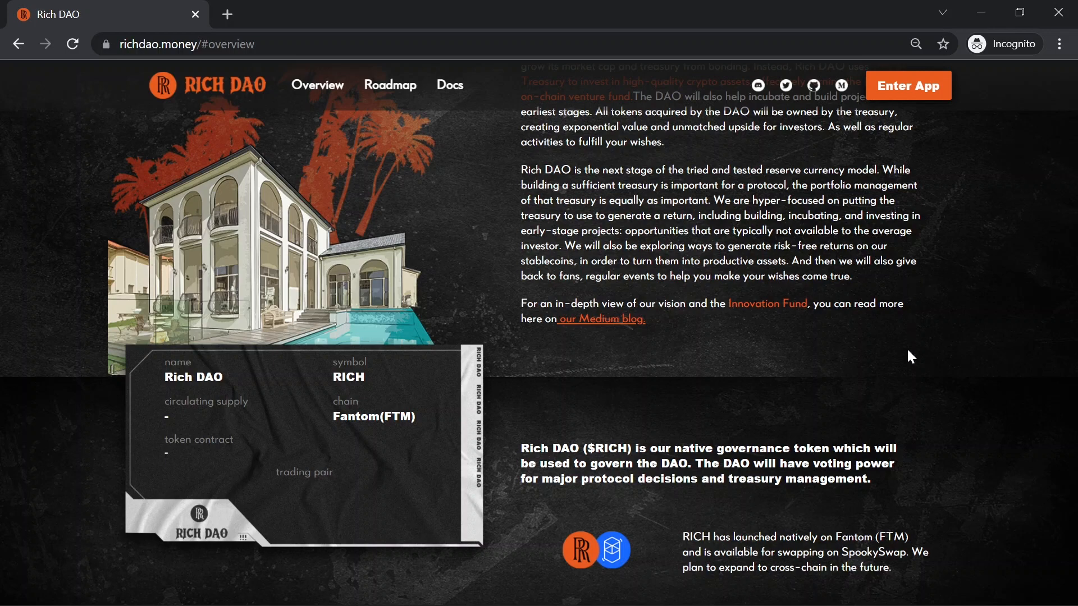
{"action": "mouse_move", "coordinate": [875, 440]}
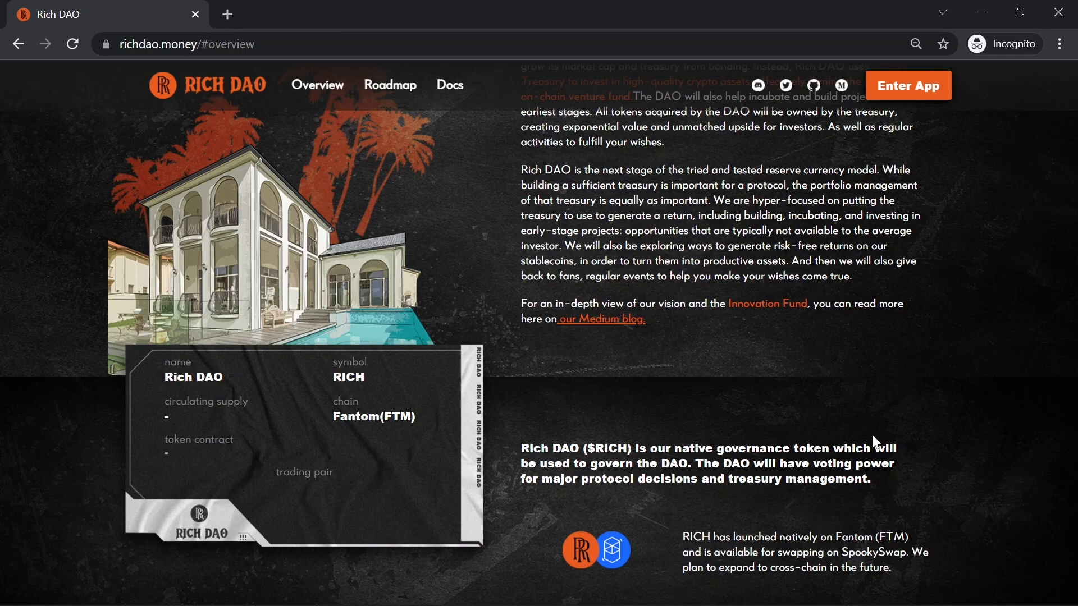
{"action": "mouse_move", "coordinate": [901, 469]}
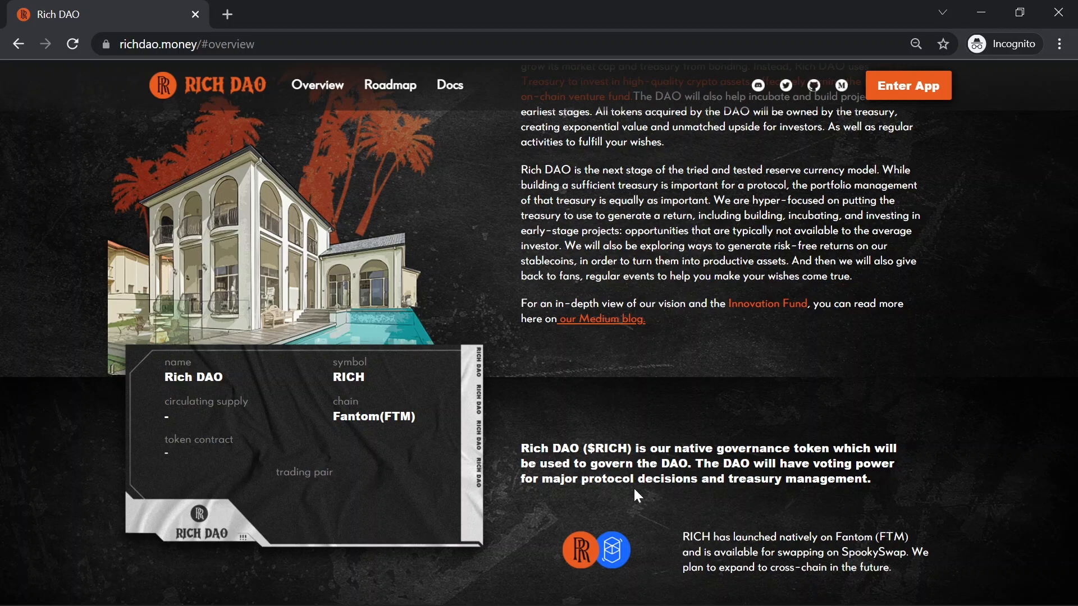
{"action": "mouse_move", "coordinate": [806, 497]}
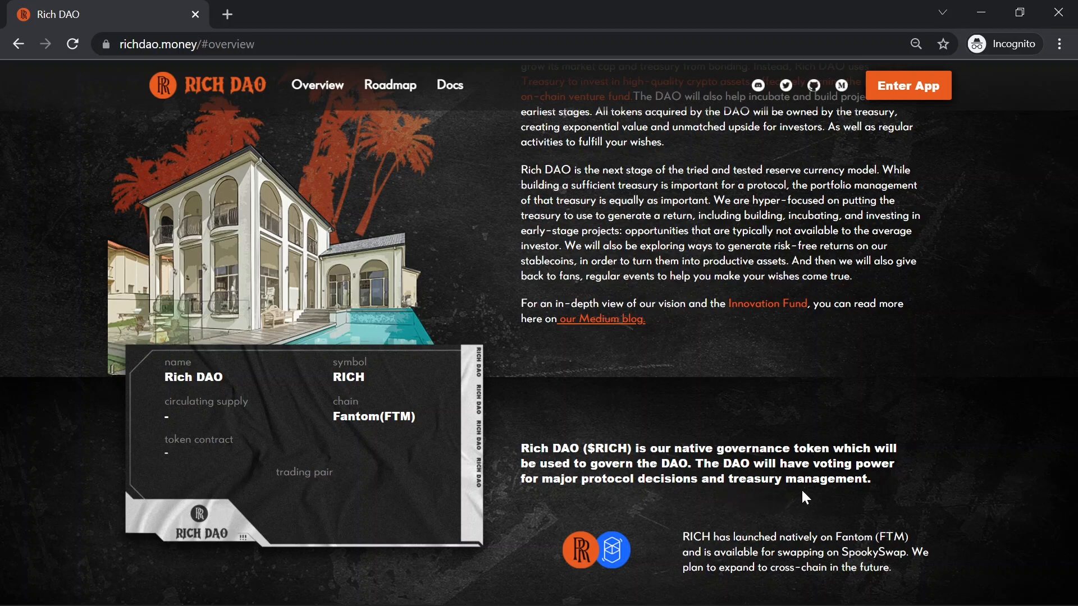
{"action": "scroll", "scroll_direction": "down", "scroll_amount": 3}
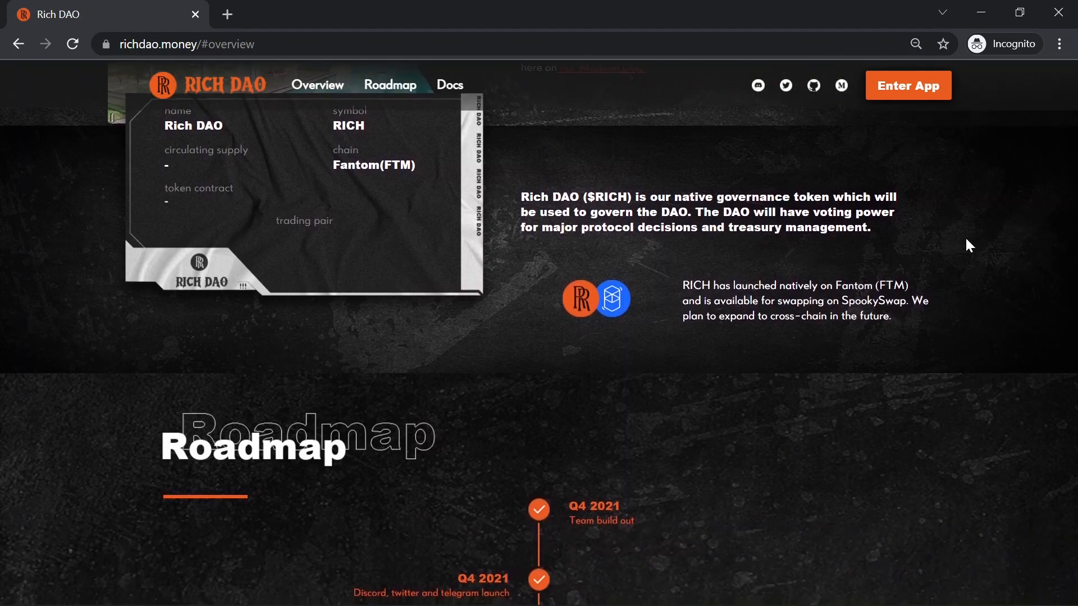
{"action": "scroll", "scroll_direction": "down", "scroll_amount": 3}
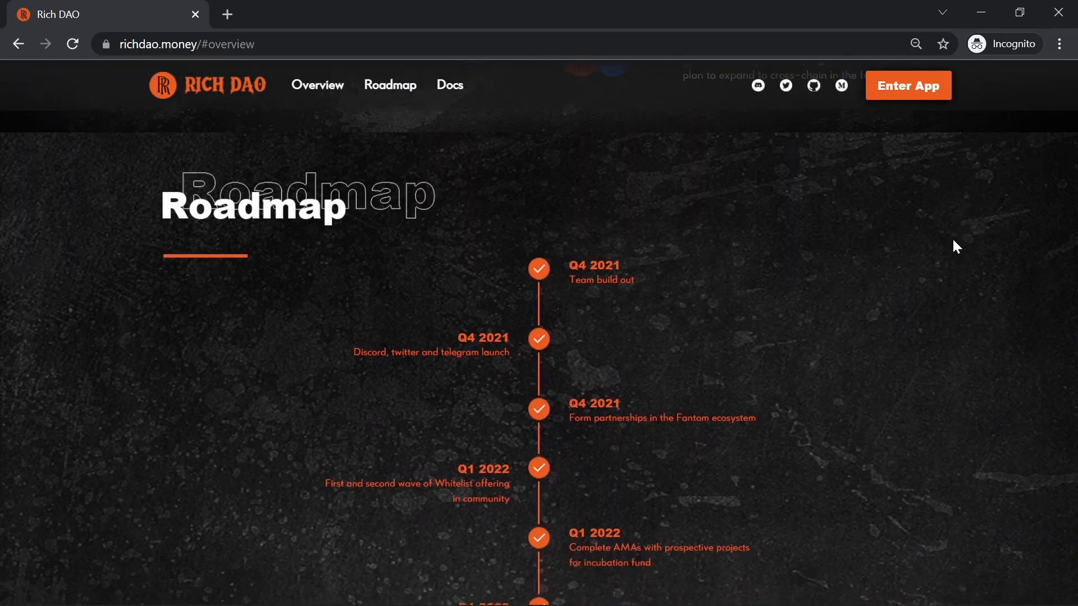
{"action": "scroll", "scroll_direction": "down", "scroll_amount": 3}
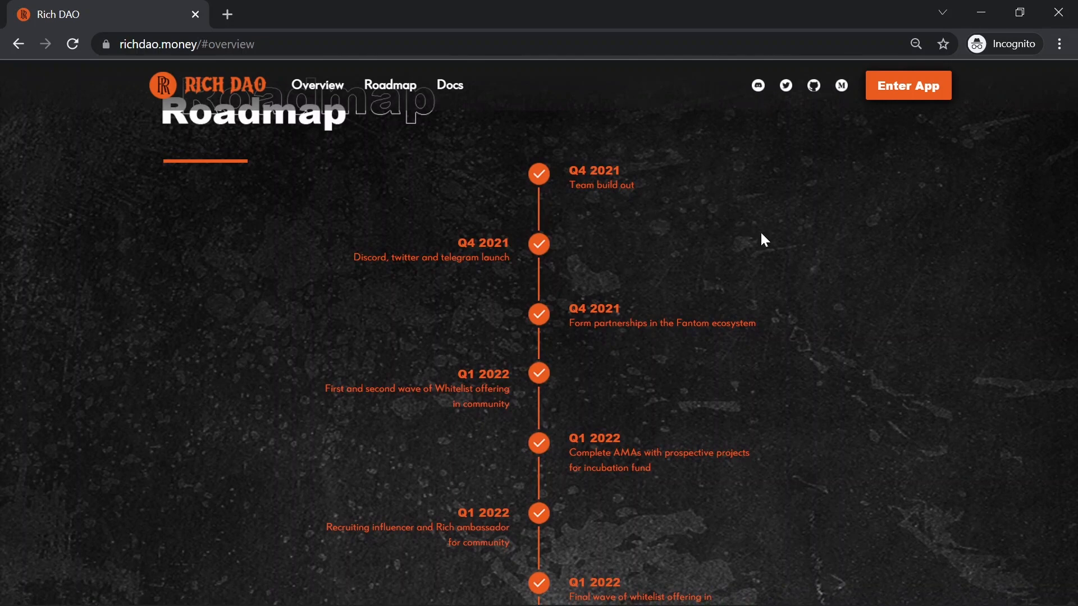
{"action": "scroll", "scroll_direction": "down", "scroll_amount": 3}
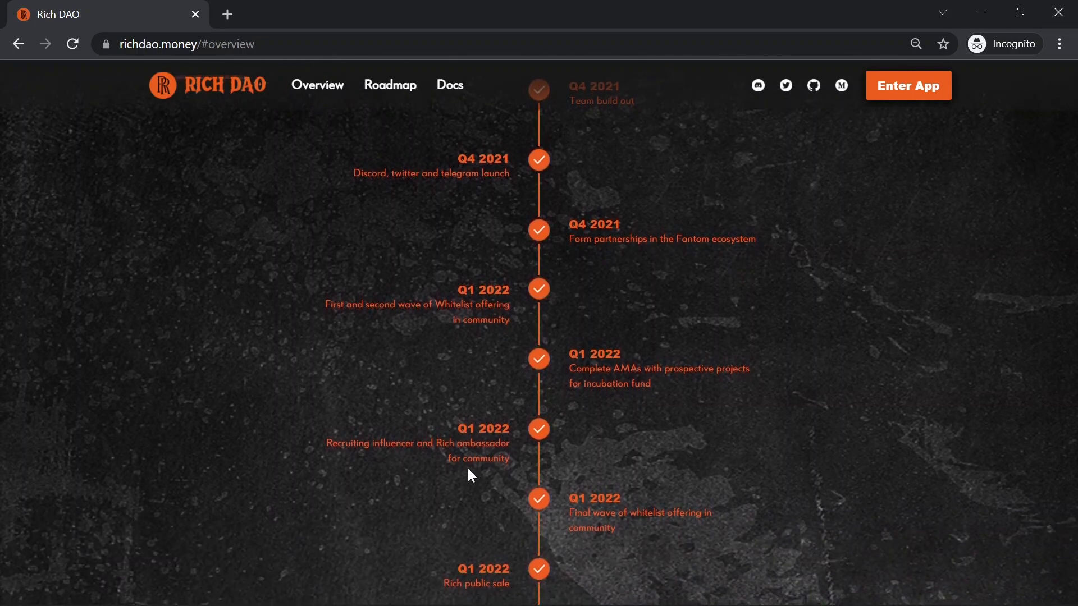
{"action": "scroll", "scroll_direction": "down", "scroll_amount": 3}
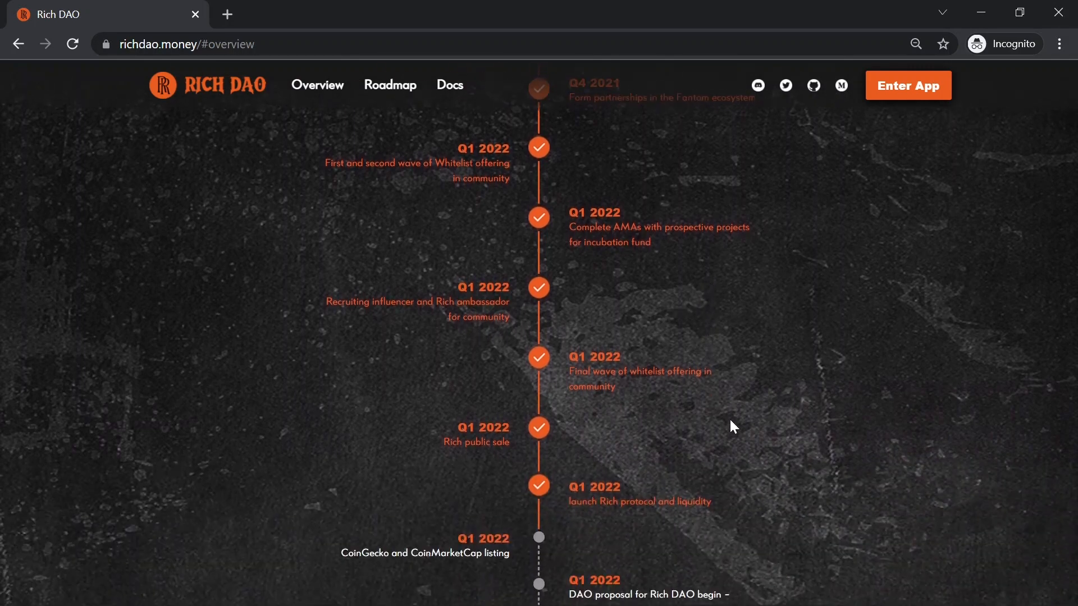
{"action": "scroll", "scroll_direction": "down", "scroll_amount": 3}
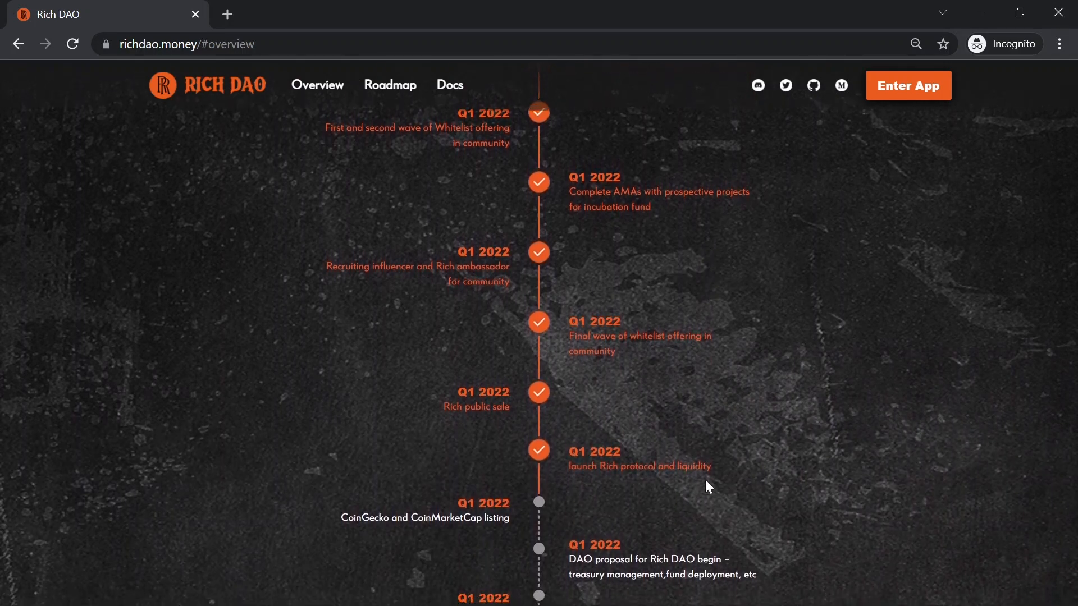
{"action": "scroll", "scroll_direction": "down", "scroll_amount": 3}
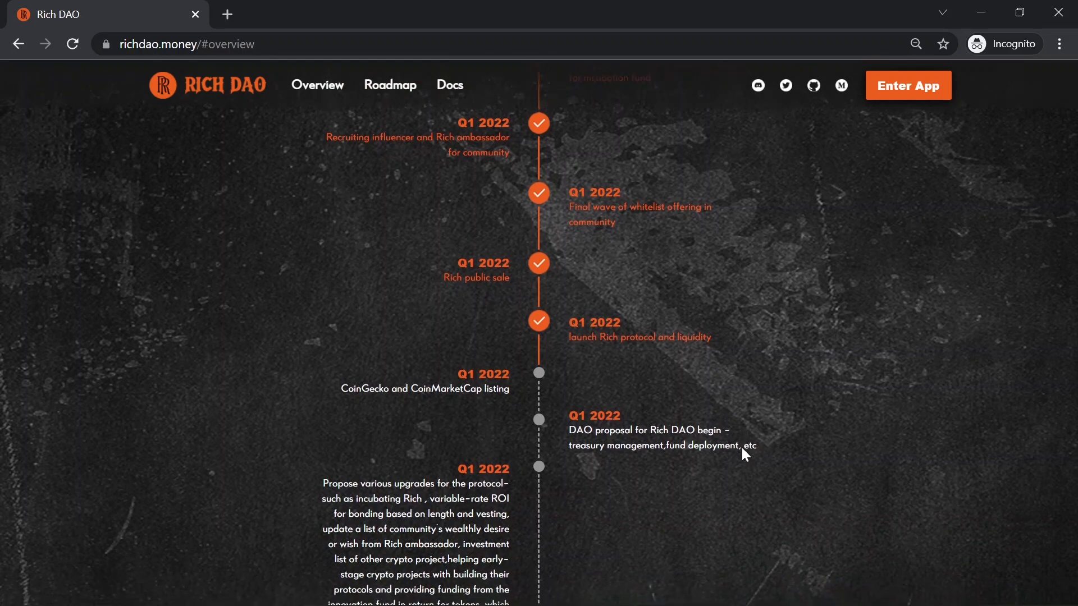
{"action": "scroll", "scroll_direction": "down", "scroll_amount": 3}
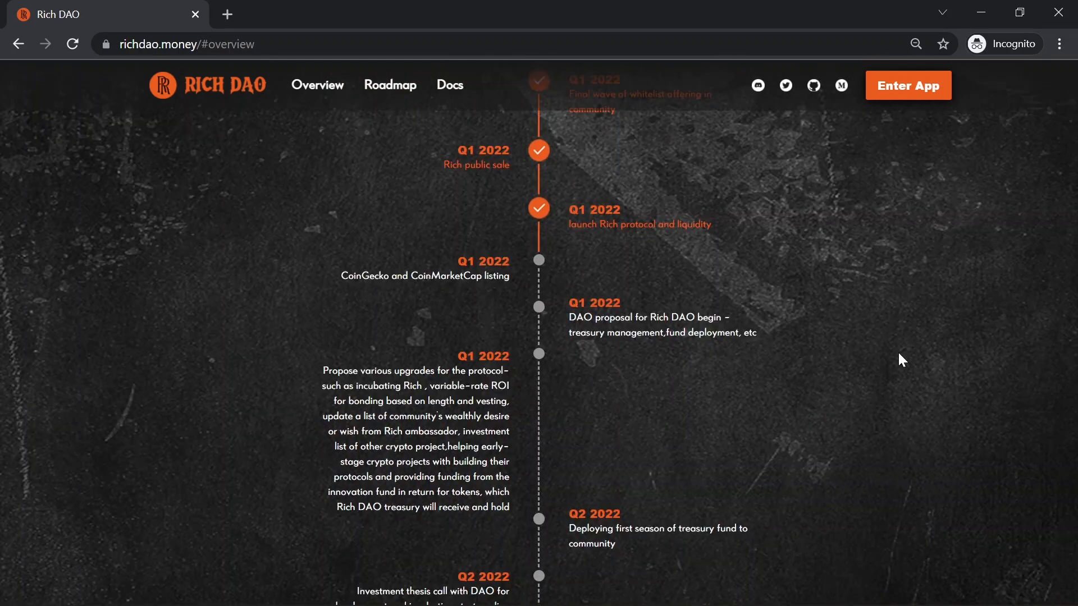
{"action": "mouse_move", "coordinate": [901, 345]}
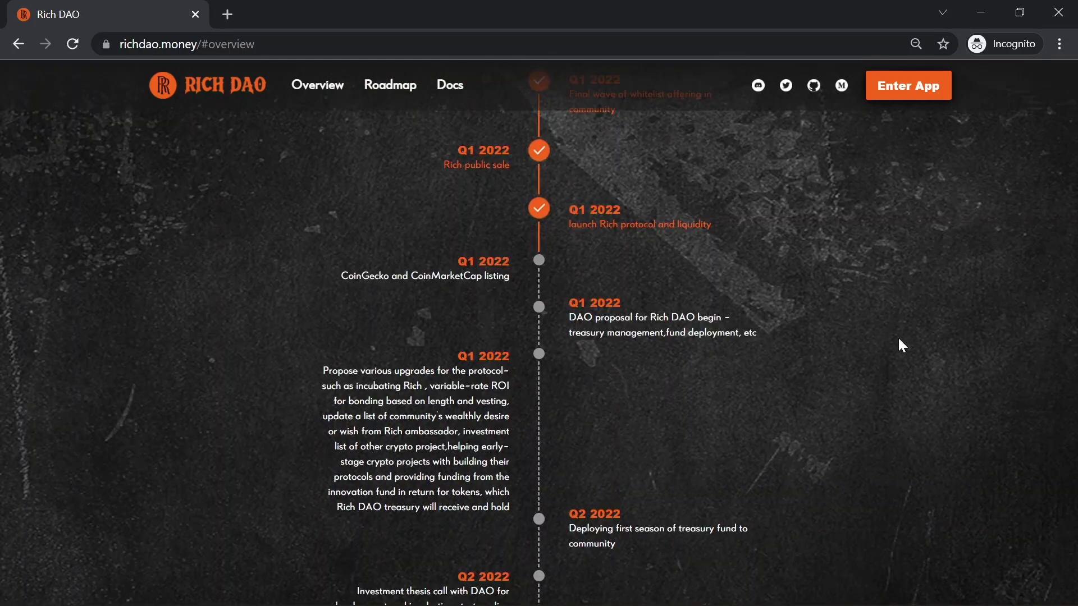
{"action": "scroll", "scroll_direction": "down", "scroll_amount": 3}
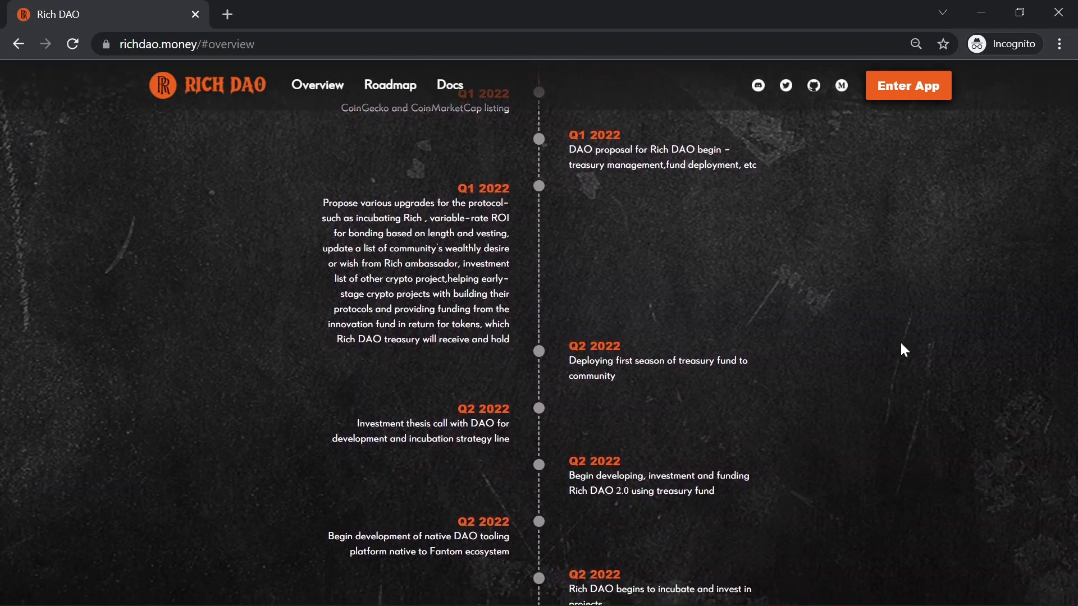
{"action": "mouse_move", "coordinate": [899, 350]}
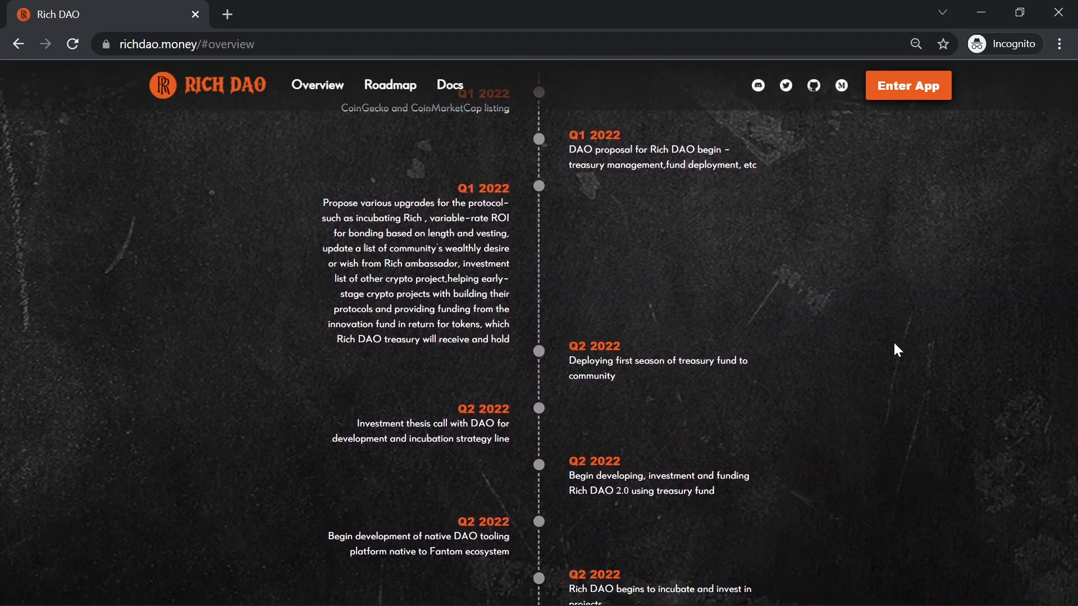
{"action": "mouse_move", "coordinate": [659, 390]}
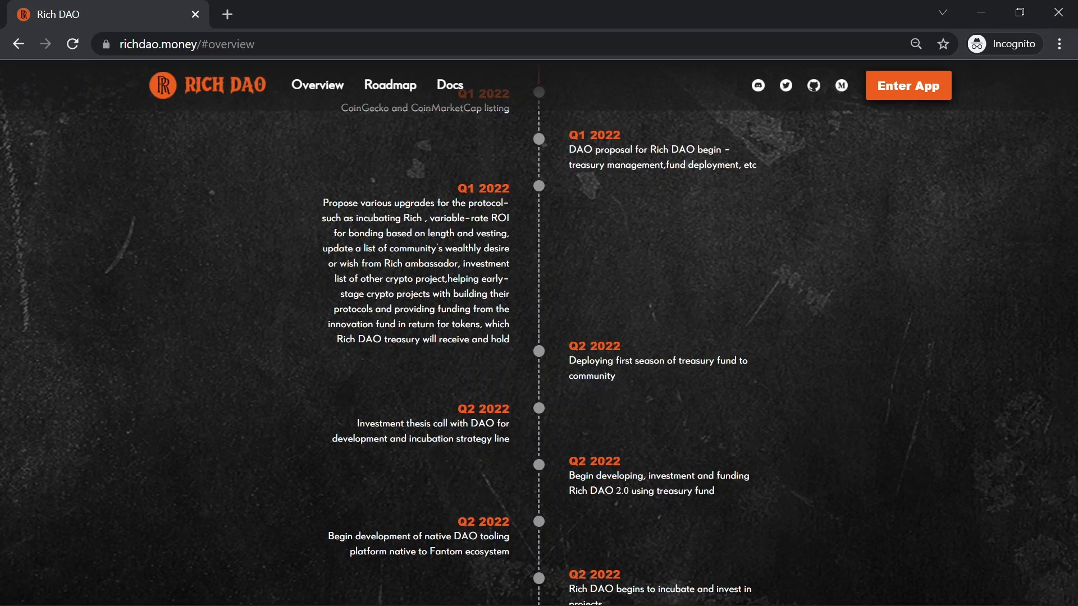
{"action": "mouse_move", "coordinate": [423, 455]}
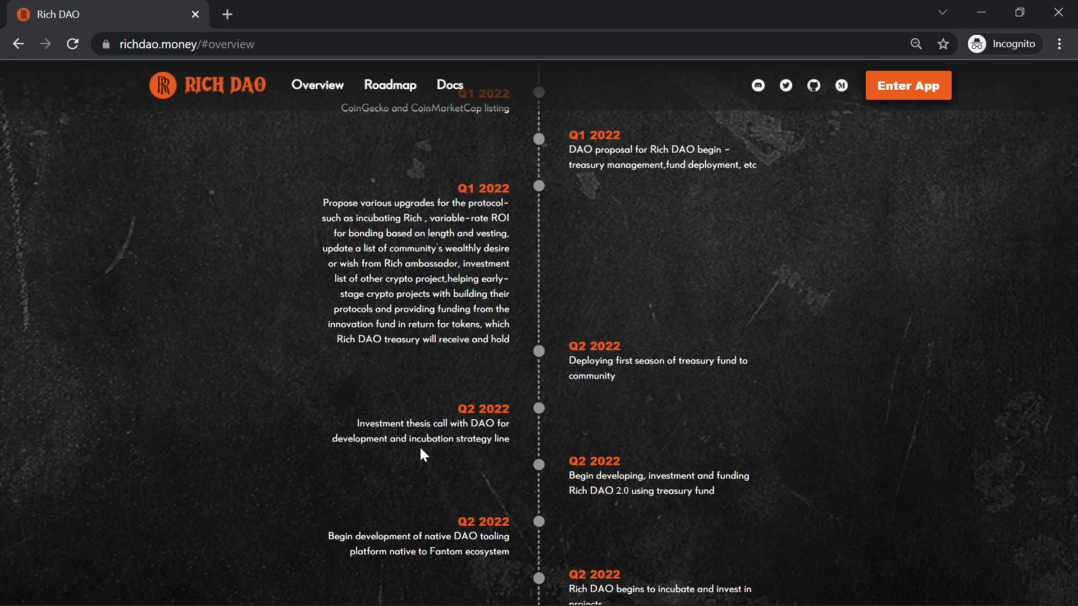
{"action": "mouse_move", "coordinate": [891, 327]}
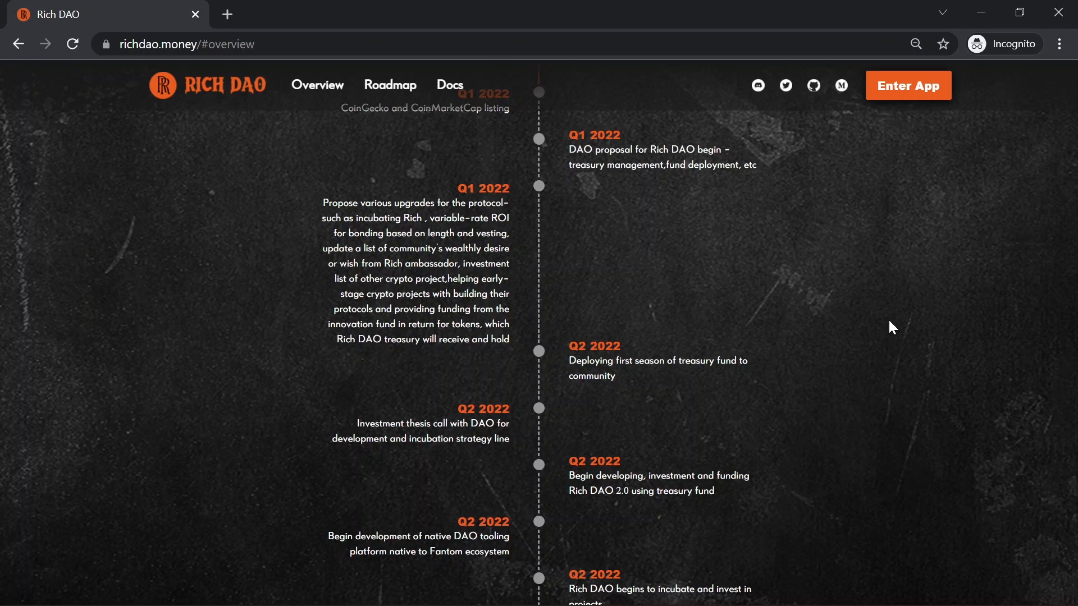
{"action": "scroll", "scroll_direction": "down", "scroll_amount": 3}
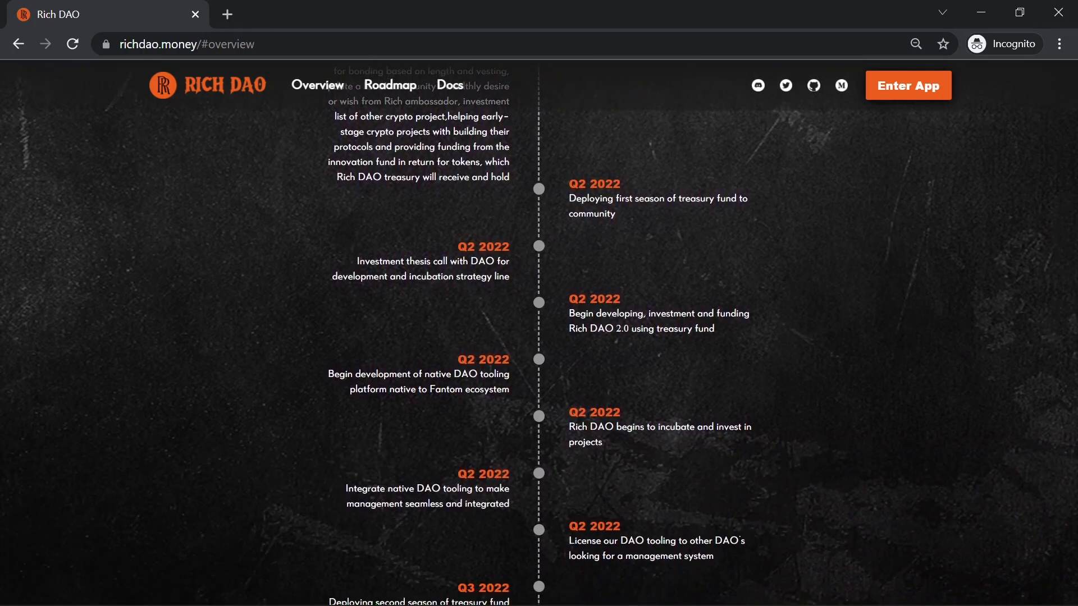
{"action": "scroll", "scroll_direction": "down", "scroll_amount": 3}
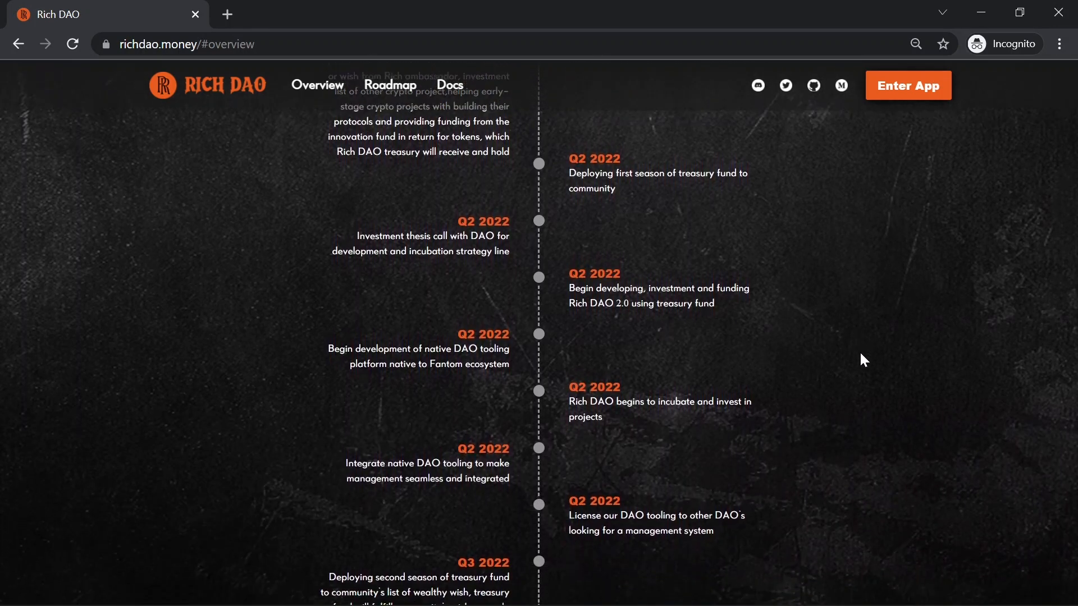
{"action": "scroll", "scroll_direction": "down", "scroll_amount": 3}
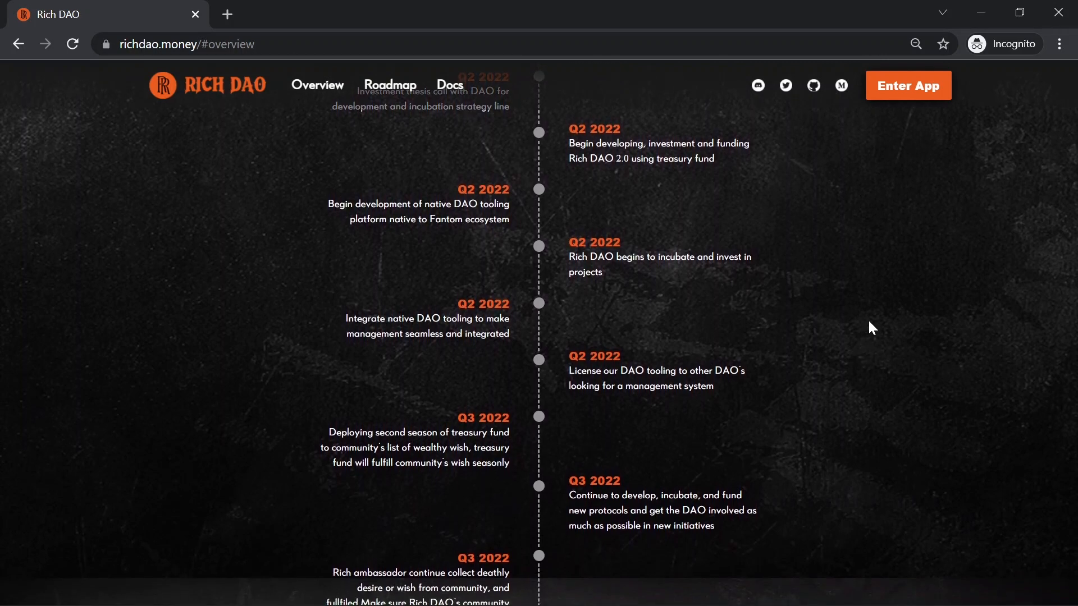
{"action": "scroll", "scroll_direction": "down", "scroll_amount": 3}
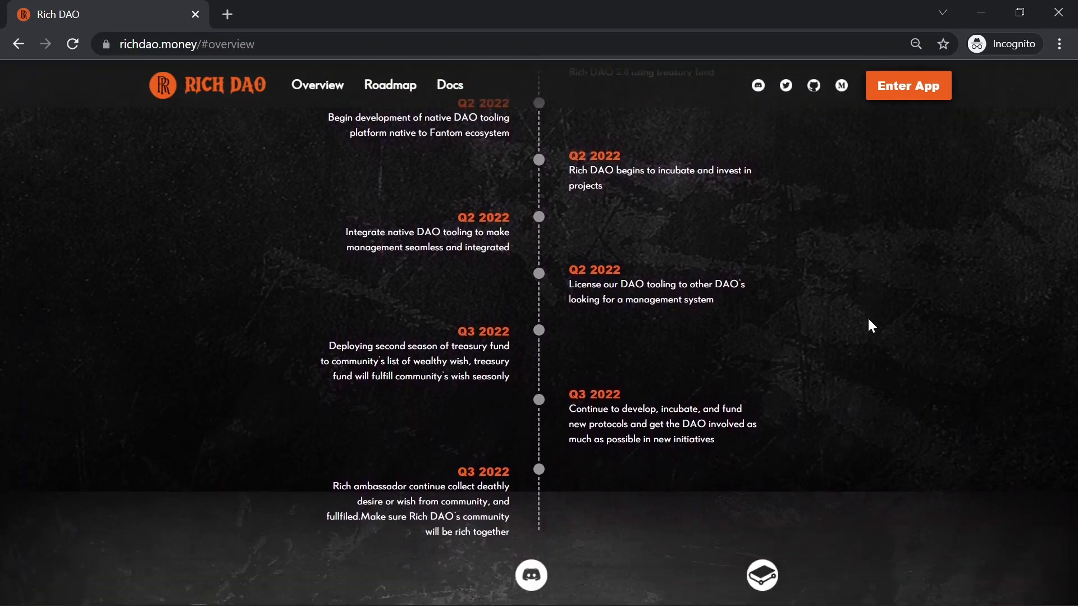
{"action": "scroll", "scroll_direction": "down", "scroll_amount": 3}
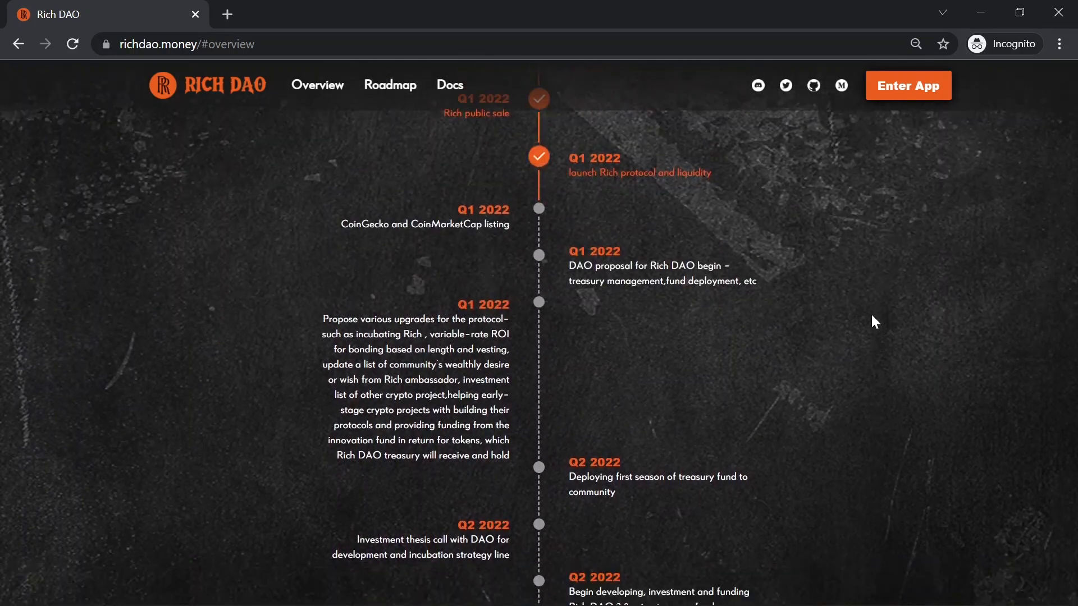
{"action": "scroll", "scroll_direction": "down", "scroll_amount": 3}
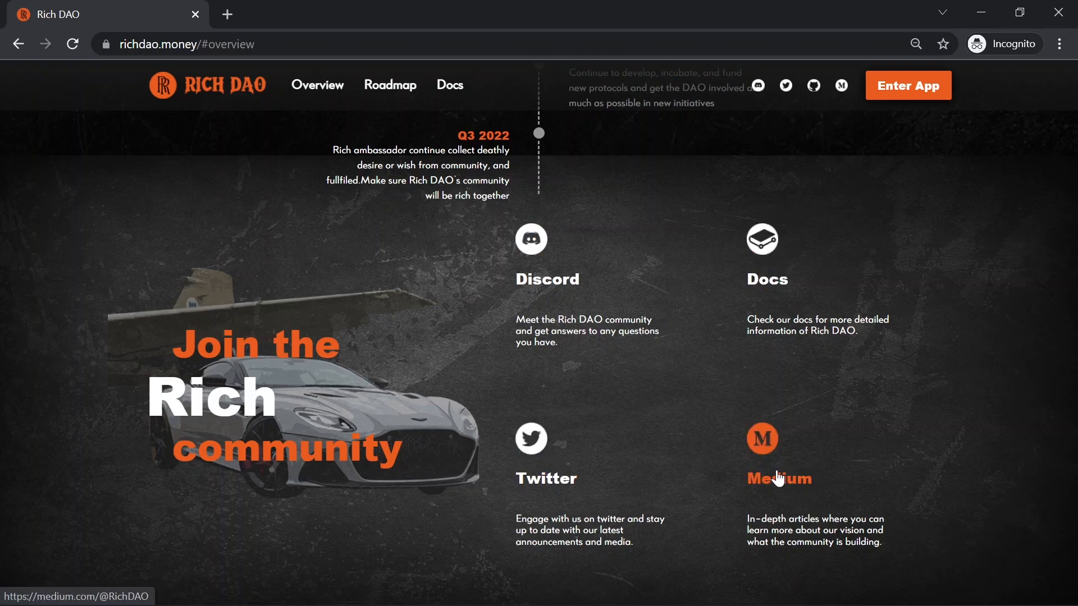
Open the Medium blog in a new tab and show the 'Introduction to RichDAO' docs page.
{"action": "left_click", "coordinate": [762, 439]}
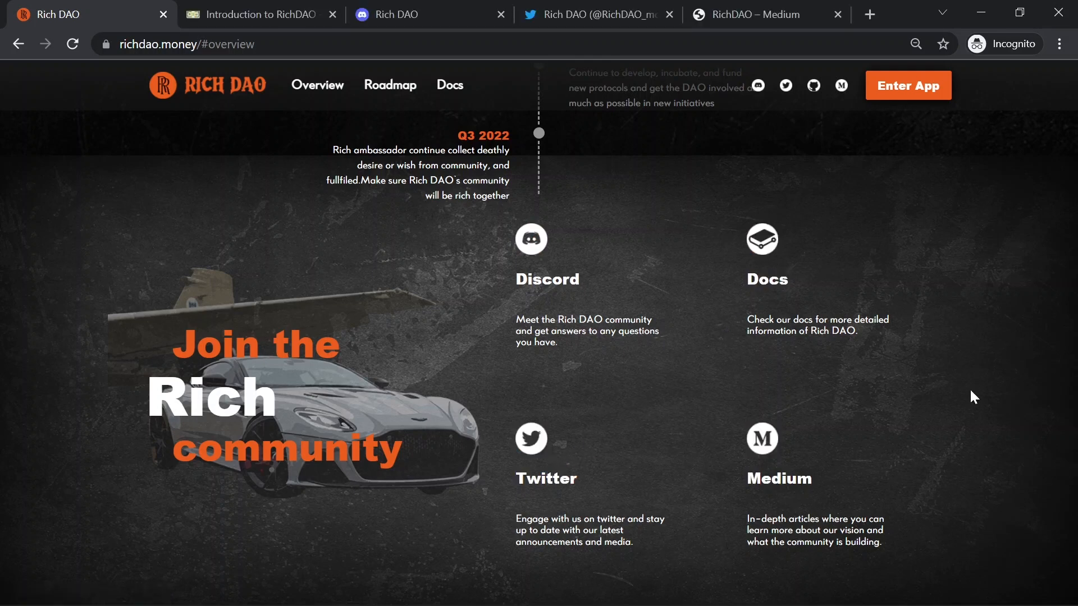
{"action": "left_click", "coordinate": [258, 14]}
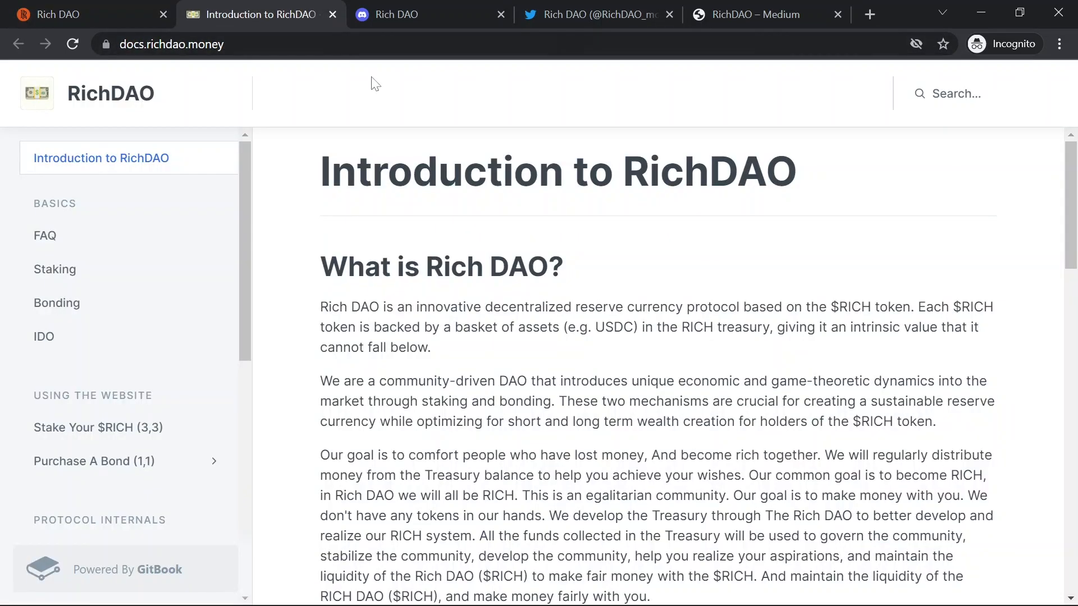
{"action": "mouse_move", "coordinate": [178, 324]}
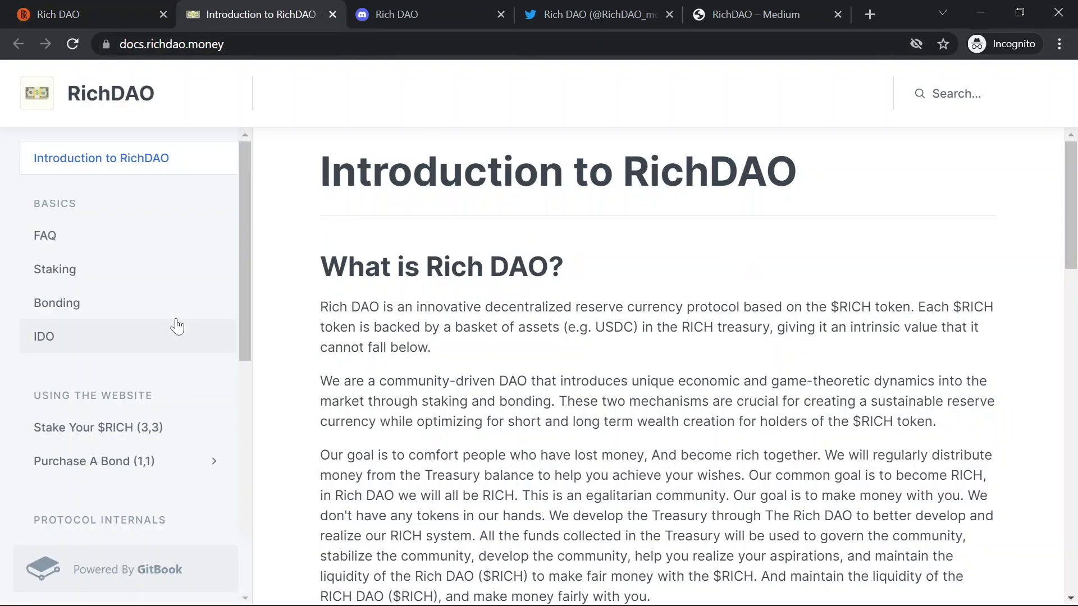
{"action": "scroll", "scroll_direction": "down", "scroll_amount": 3}
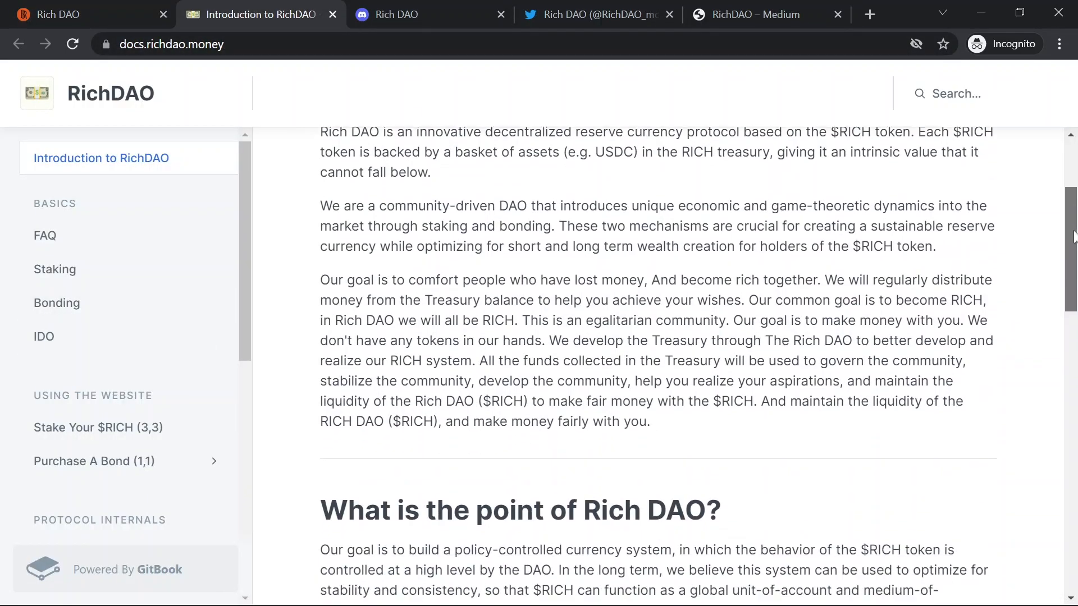
{"action": "scroll", "scroll_direction": "down", "scroll_amount": 3}
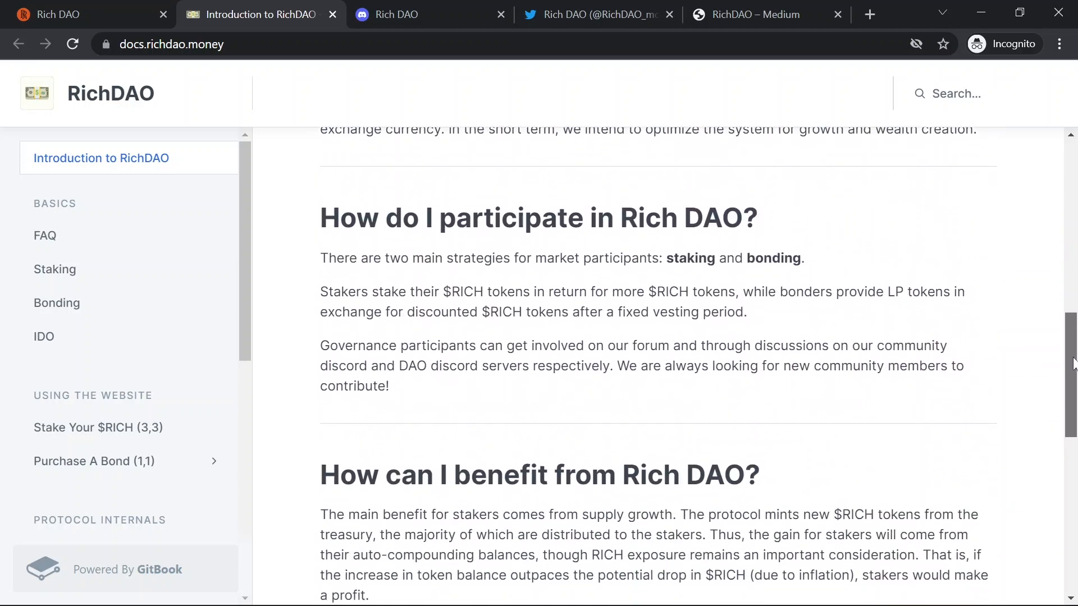
{"action": "scroll", "scroll_direction": "down", "scroll_amount": 3}
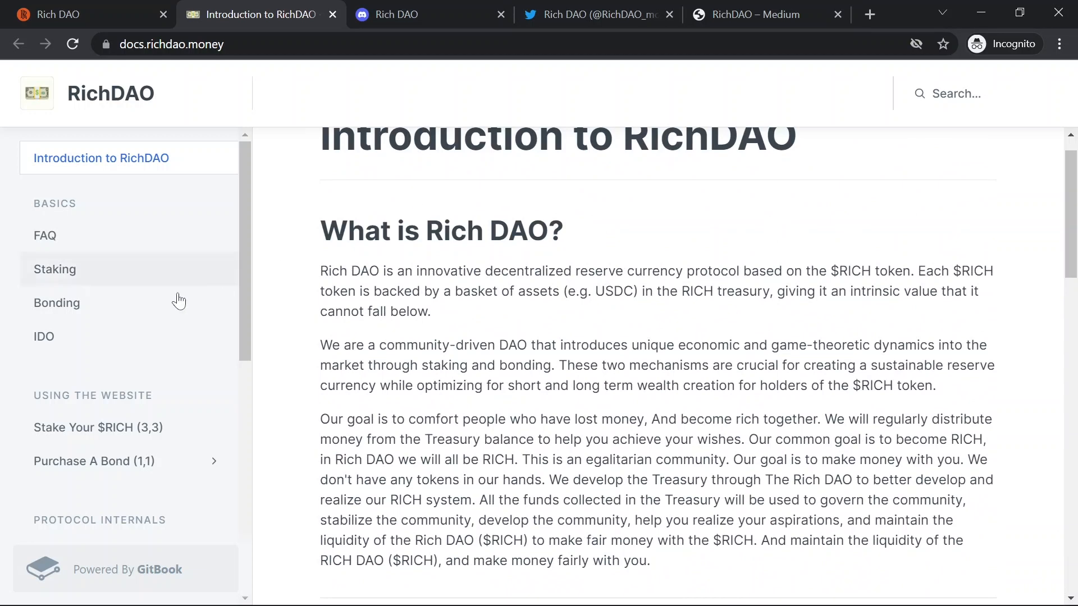
{"action": "mouse_move", "coordinate": [540, 478]}
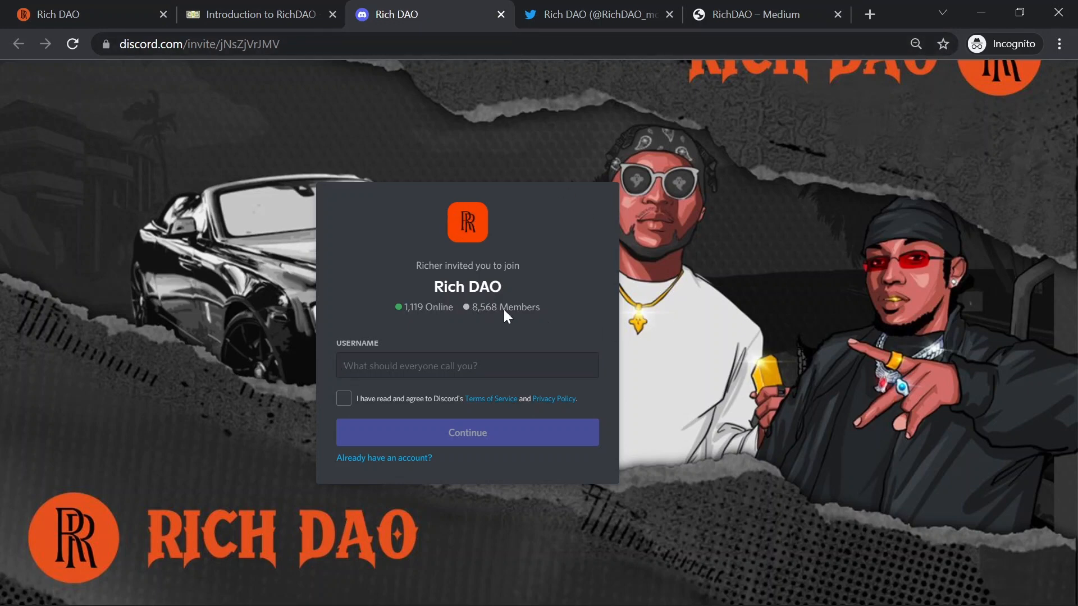
{"action": "mouse_move", "coordinate": [572, 62]}
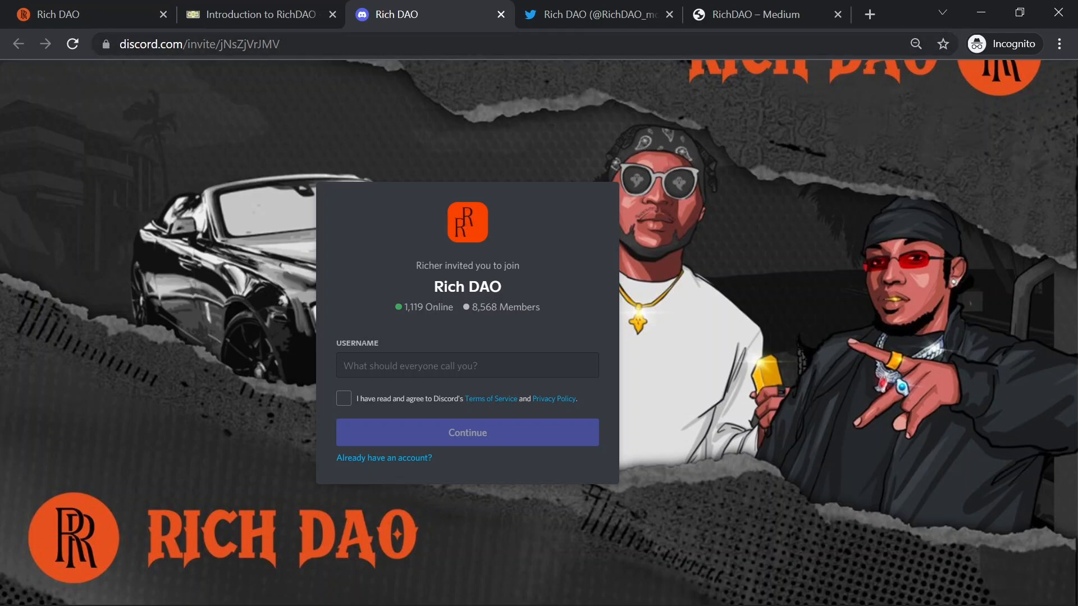
Leave the Discord invite (8,568 members) for the Rich DAO Twitter profile.
{"action": "left_click", "coordinate": [597, 15]}
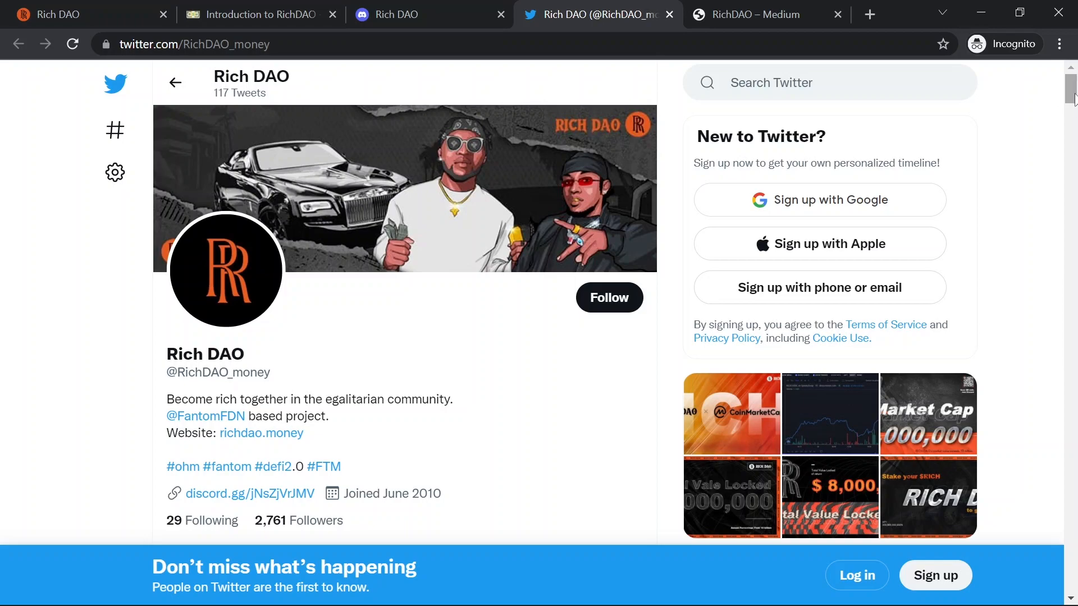
Skim the Twitter feed, check the RichDAO Medium blog, and return to the Rich DAO website.
{"action": "scroll", "scroll_direction": "down", "scroll_amount": 3}
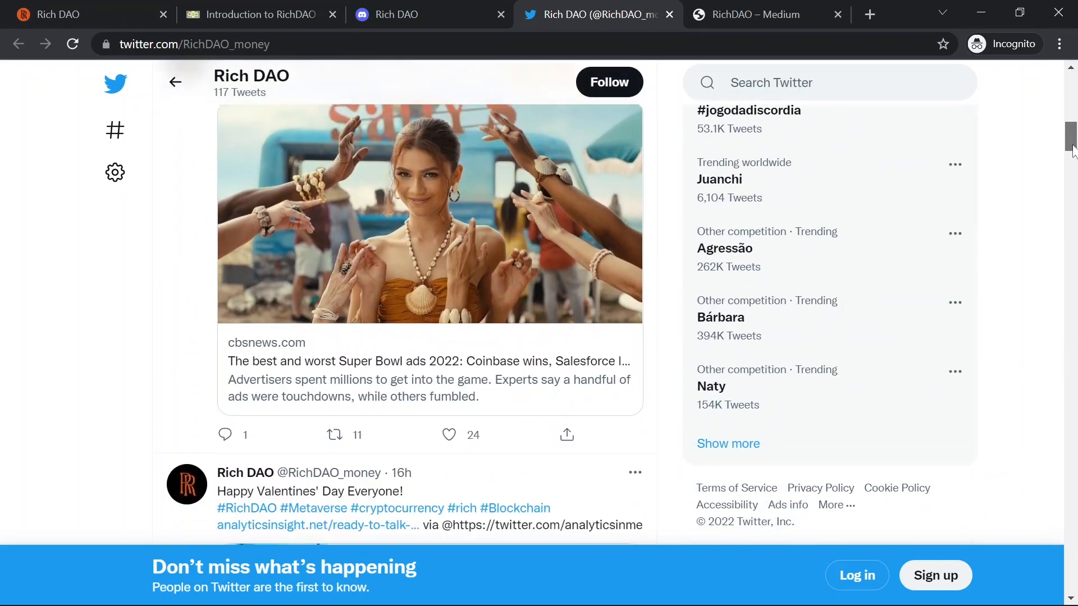
{"action": "scroll", "scroll_direction": "up", "scroll_amount": 3}
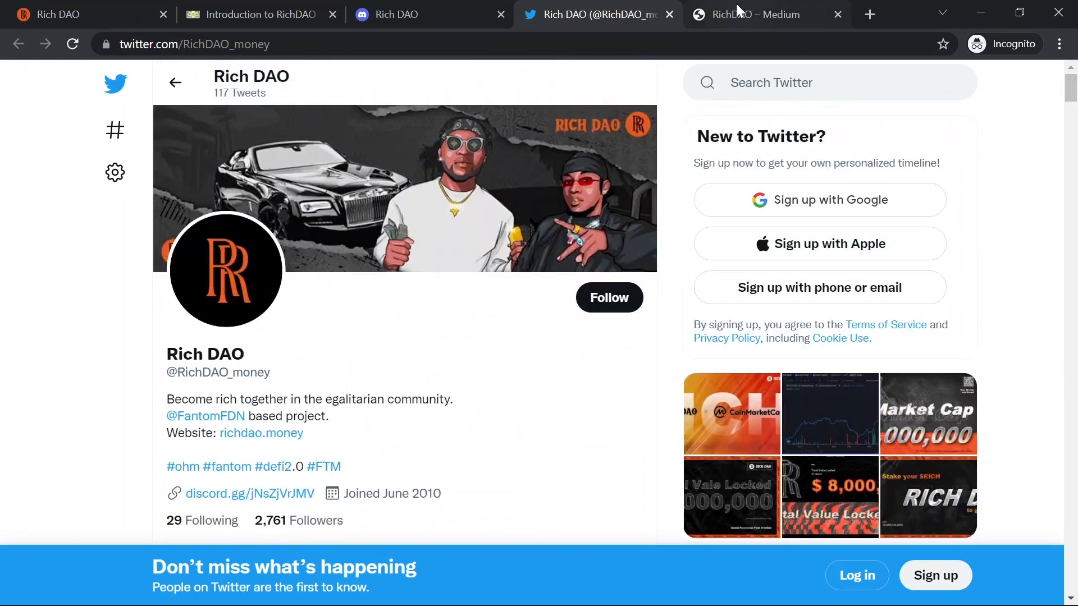
{"action": "left_click", "coordinate": [756, 15]}
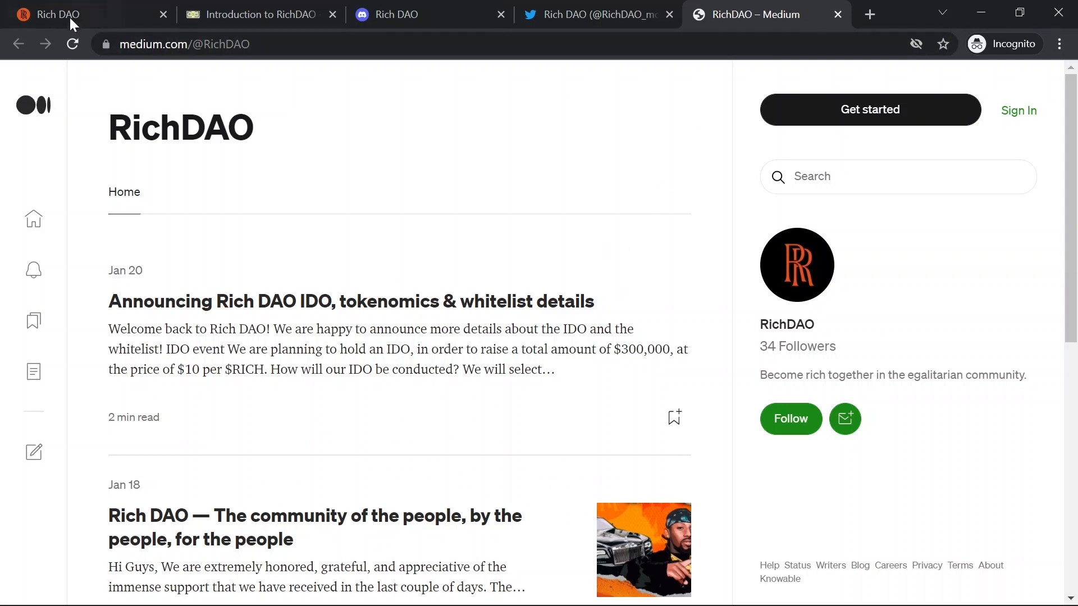
{"action": "left_click", "coordinate": [82, 14]}
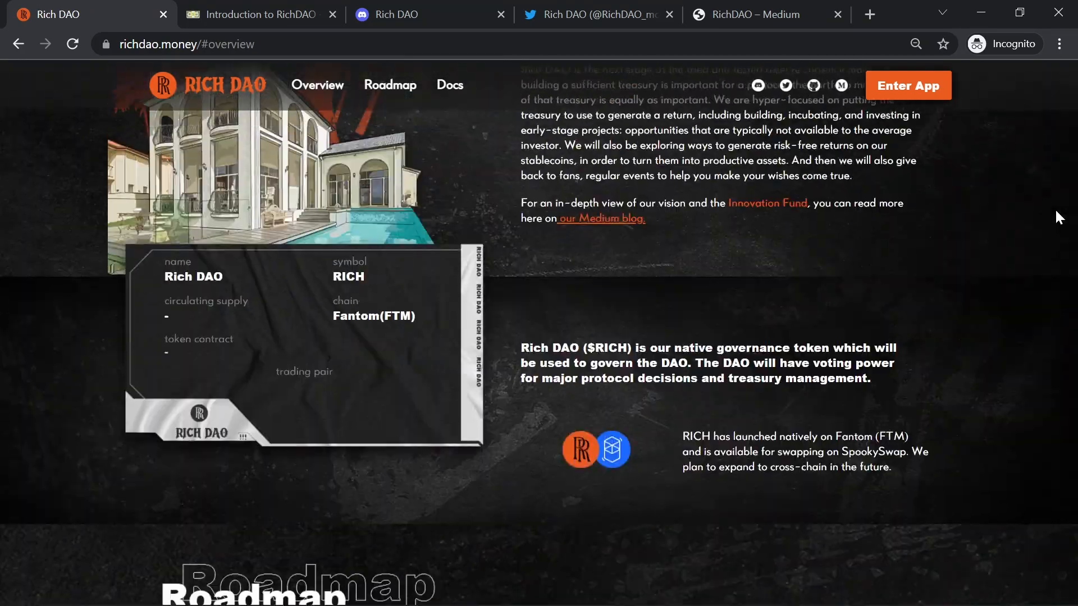
Scroll back to the homepage hero with the early-stage crypto investing pitch.
{"action": "scroll", "scroll_direction": "up", "scroll_amount": 3}
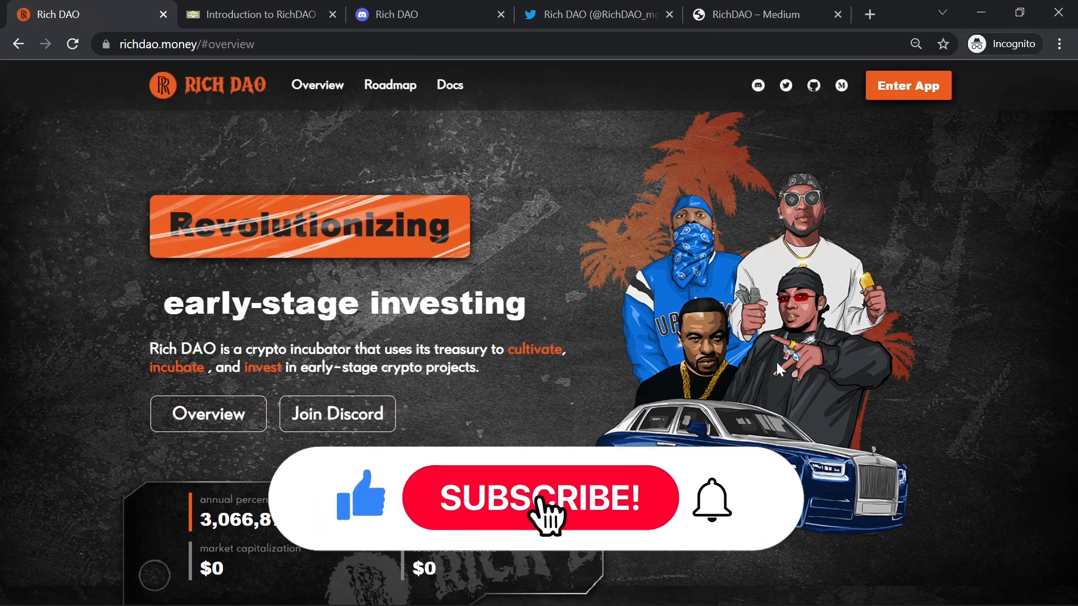
{"action": "left_click", "coordinate": [540, 498]}
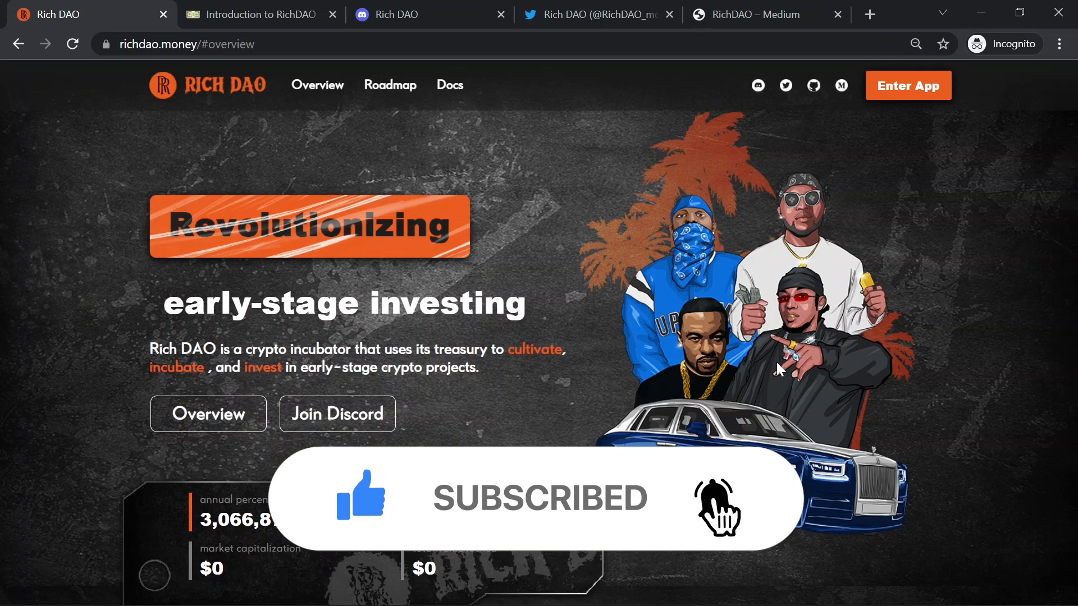
{"action": "left_click", "coordinate": [711, 498]}
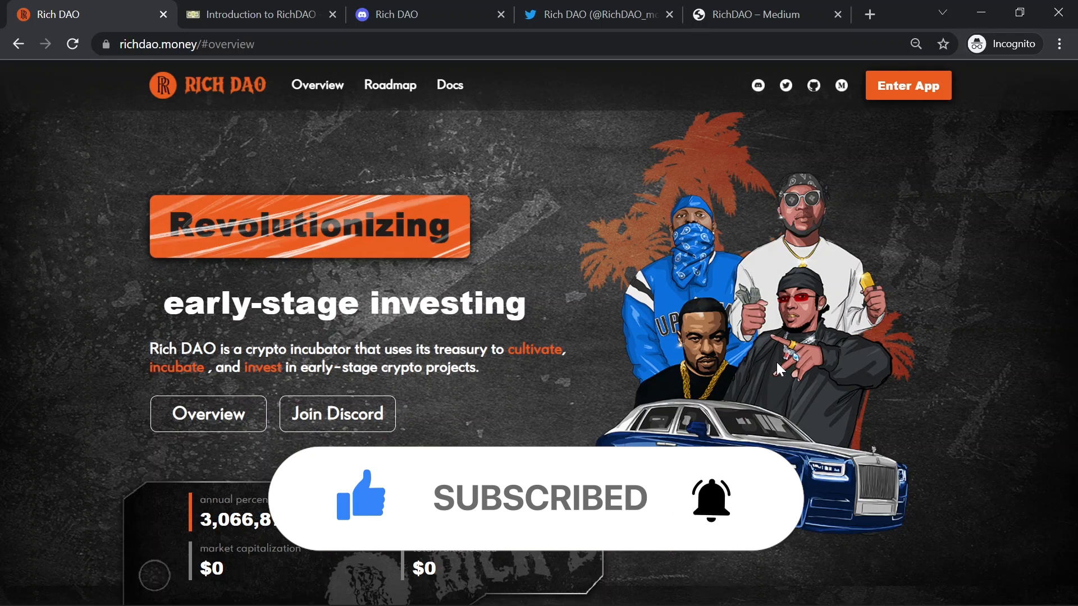